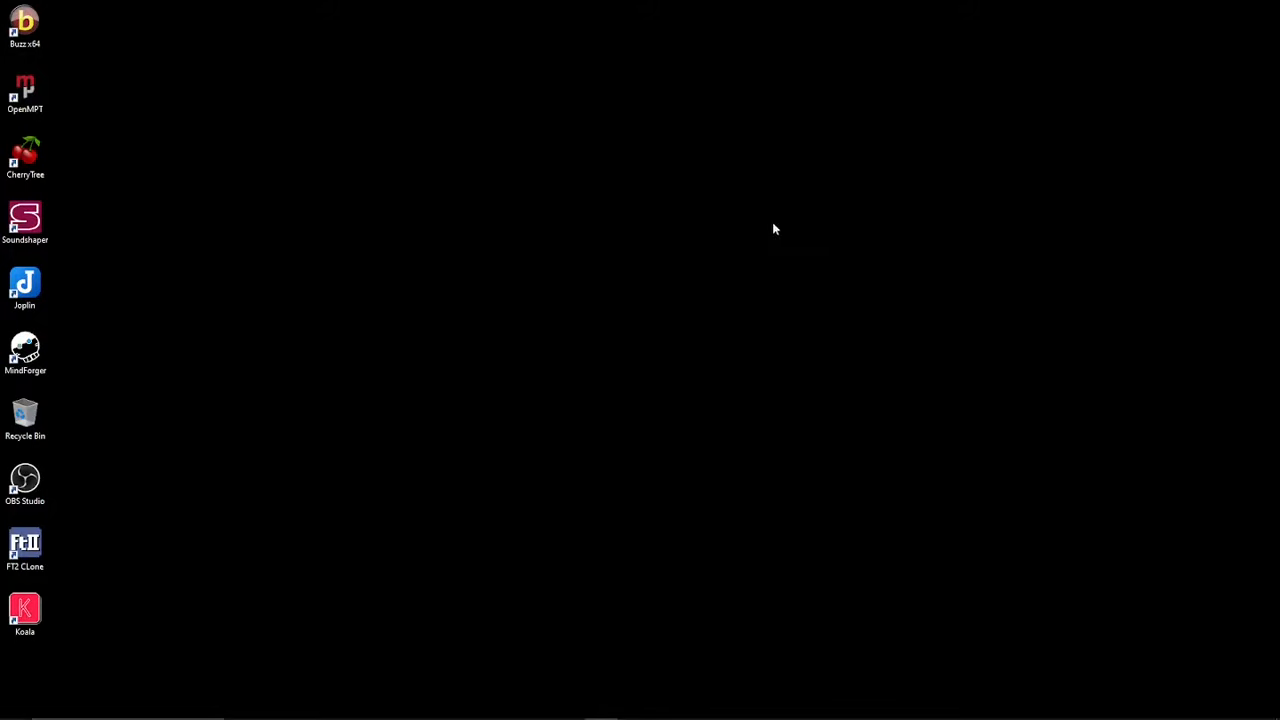
mouse_move(770, 248)
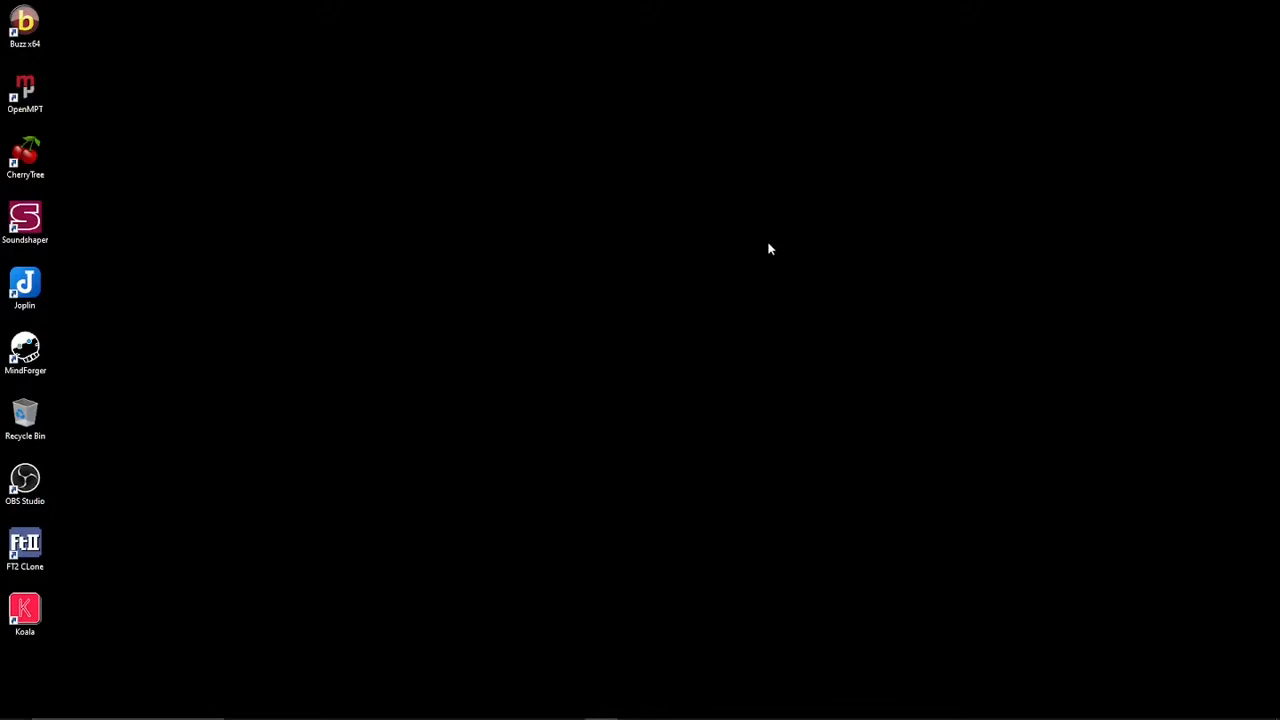
mouse_move(722, 224)
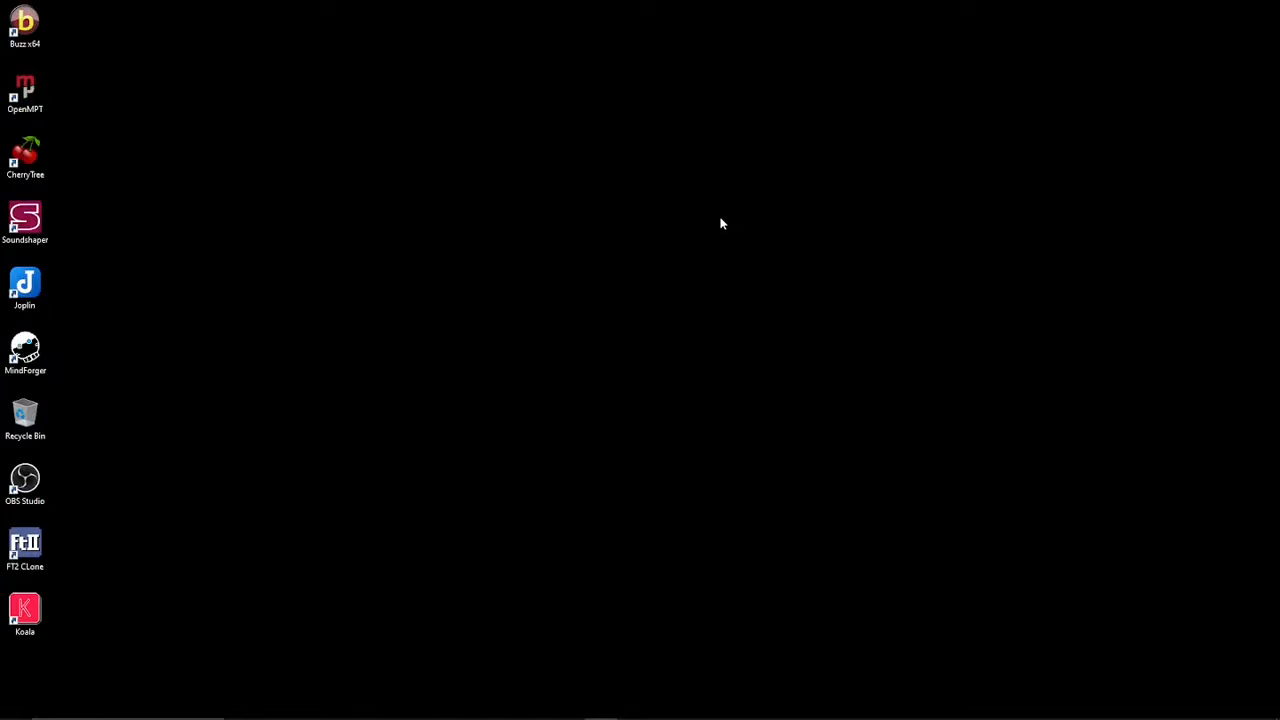
mouse_move(700, 248)
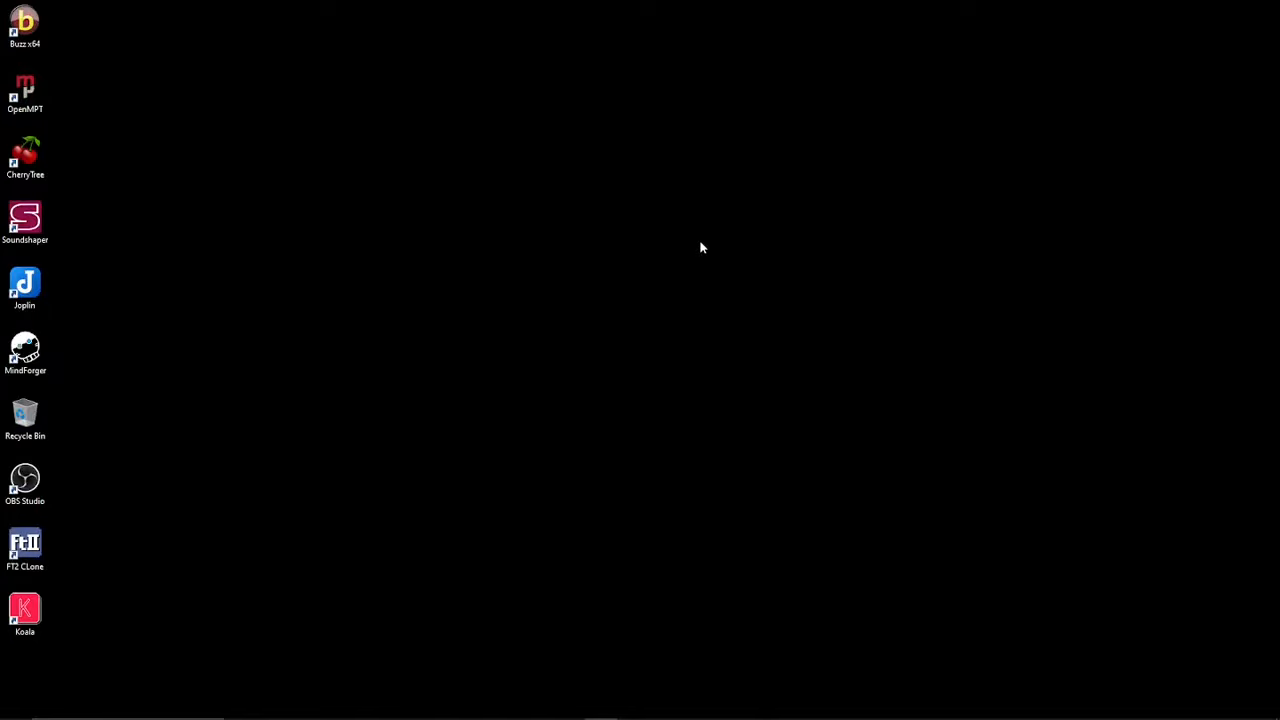
Step: Launch Buzz from its desktop shortcut, retrying until it opens an untitled song
left_click(24, 24)
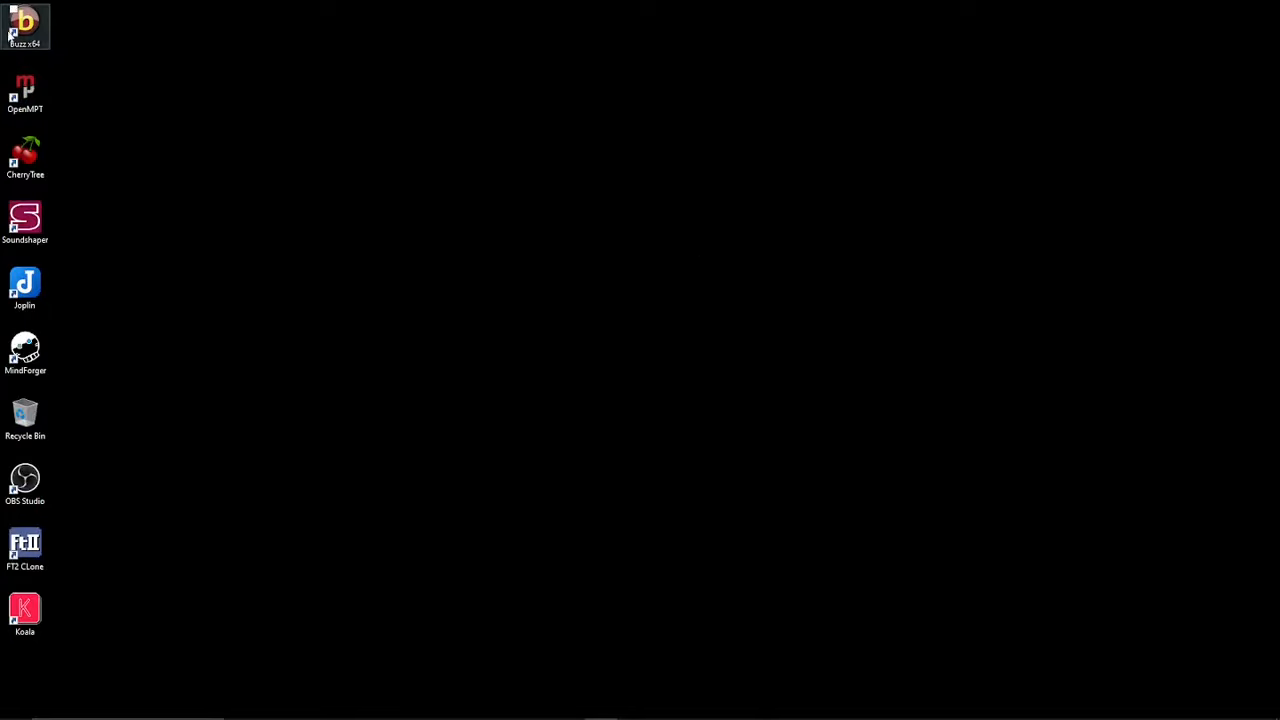
double_click(24, 24)
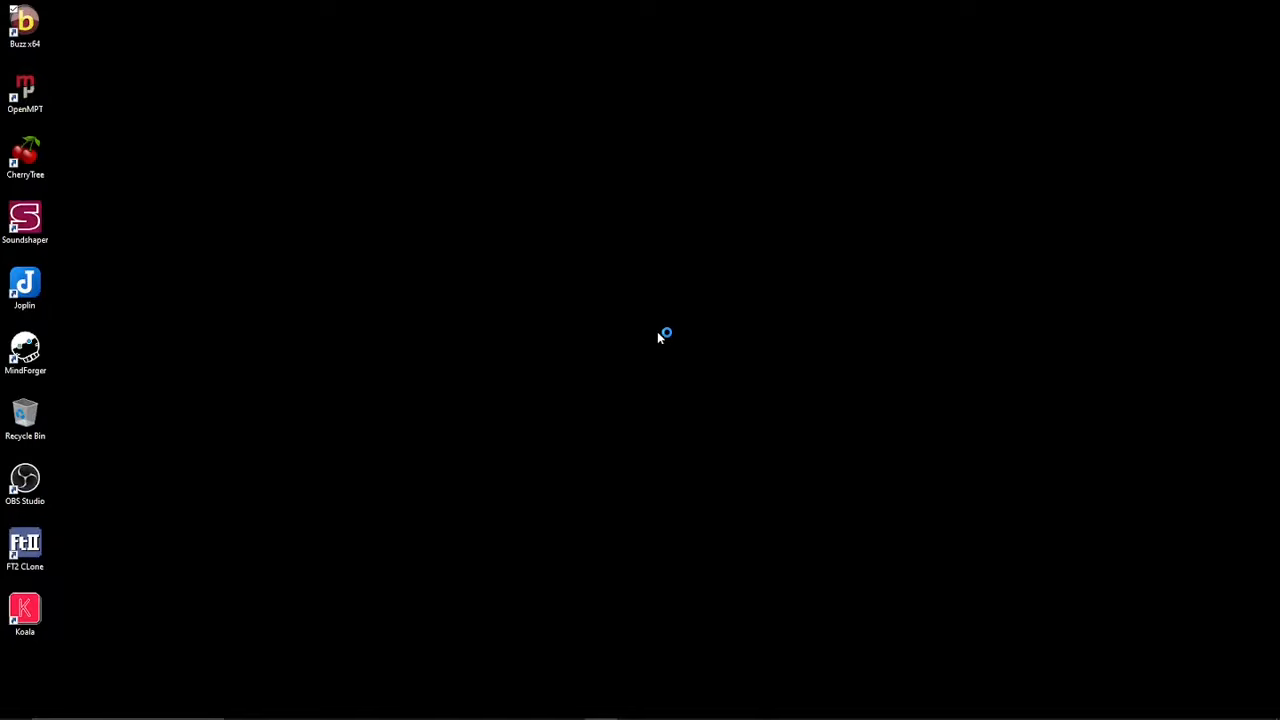
mouse_move(660, 338)
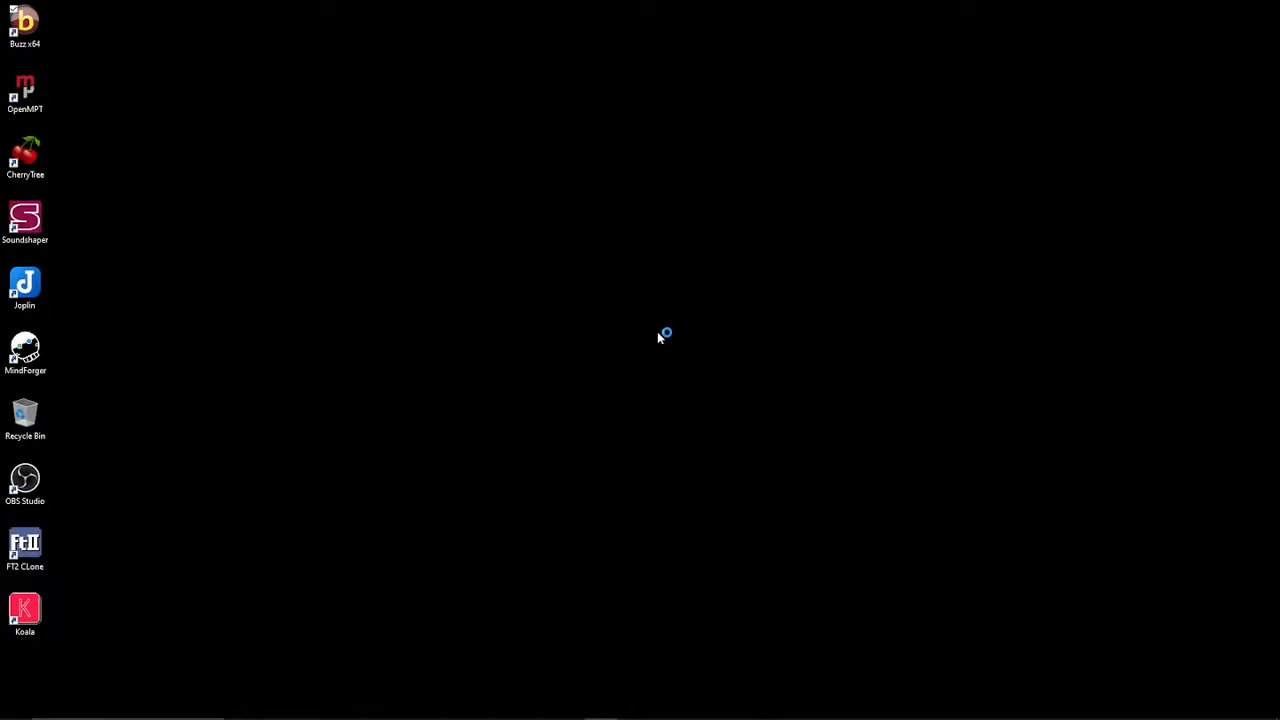
mouse_move(660, 338)
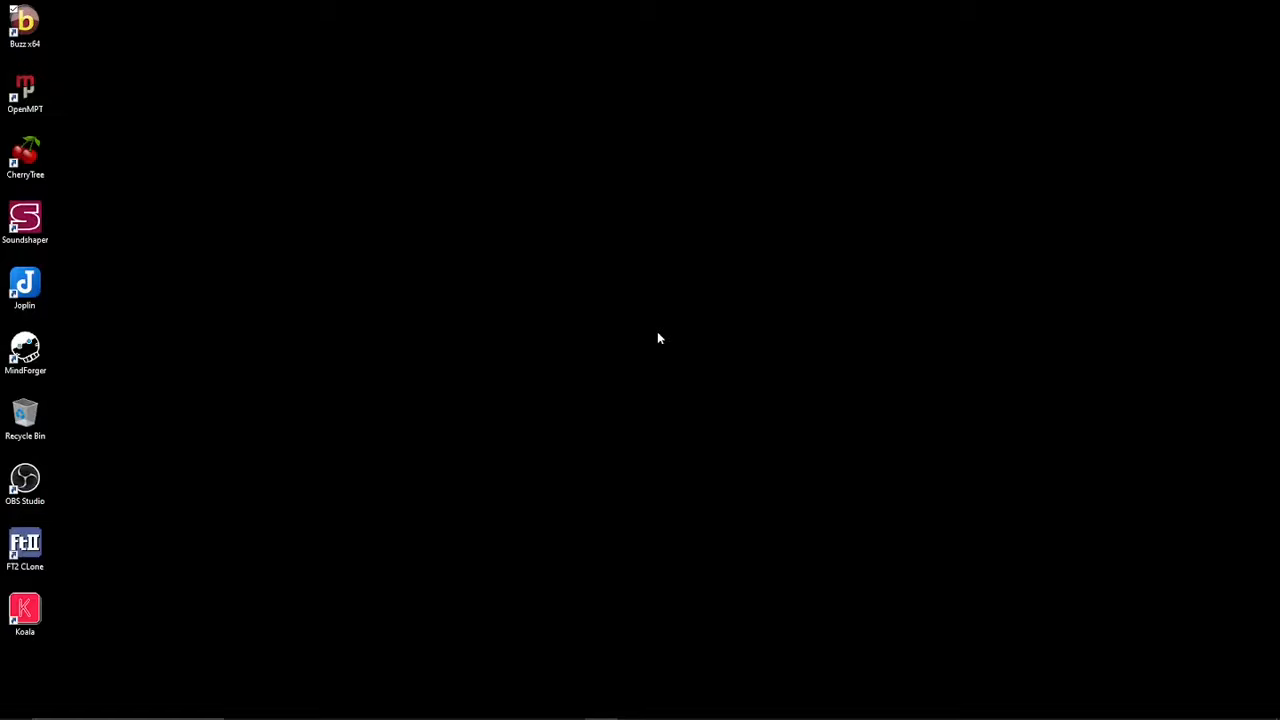
double_click(24, 24)
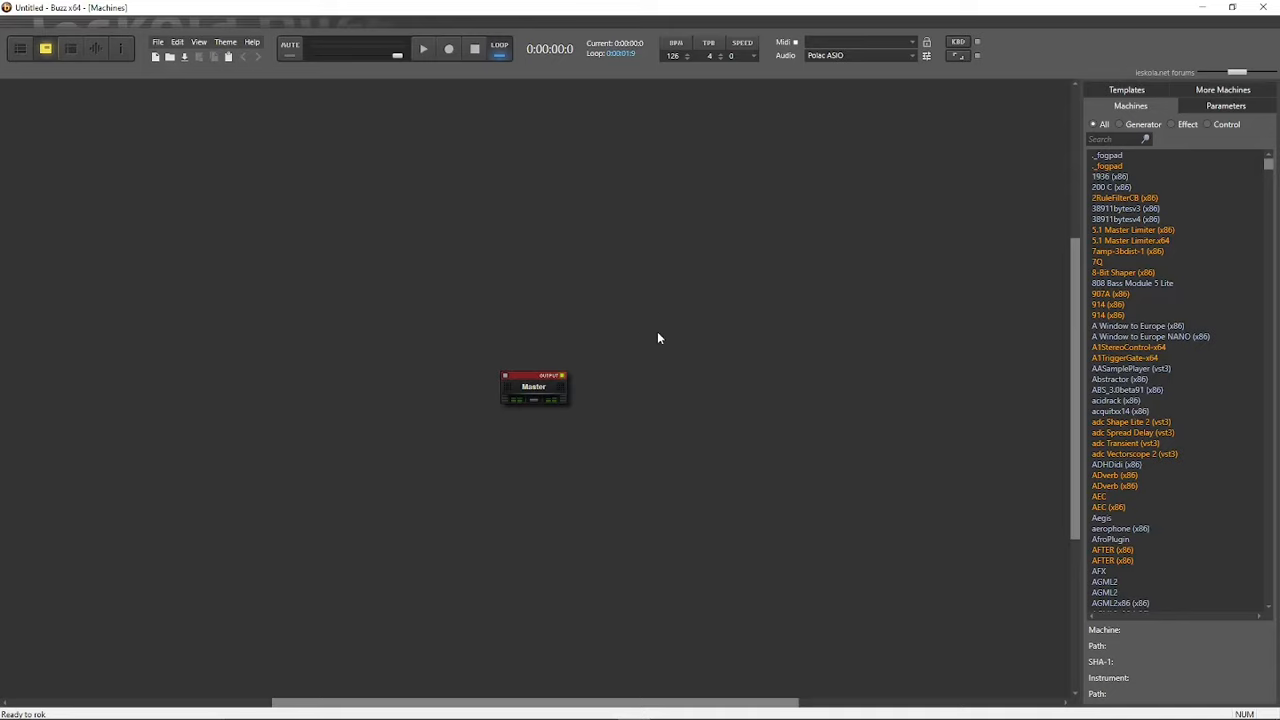
mouse_move(684, 460)
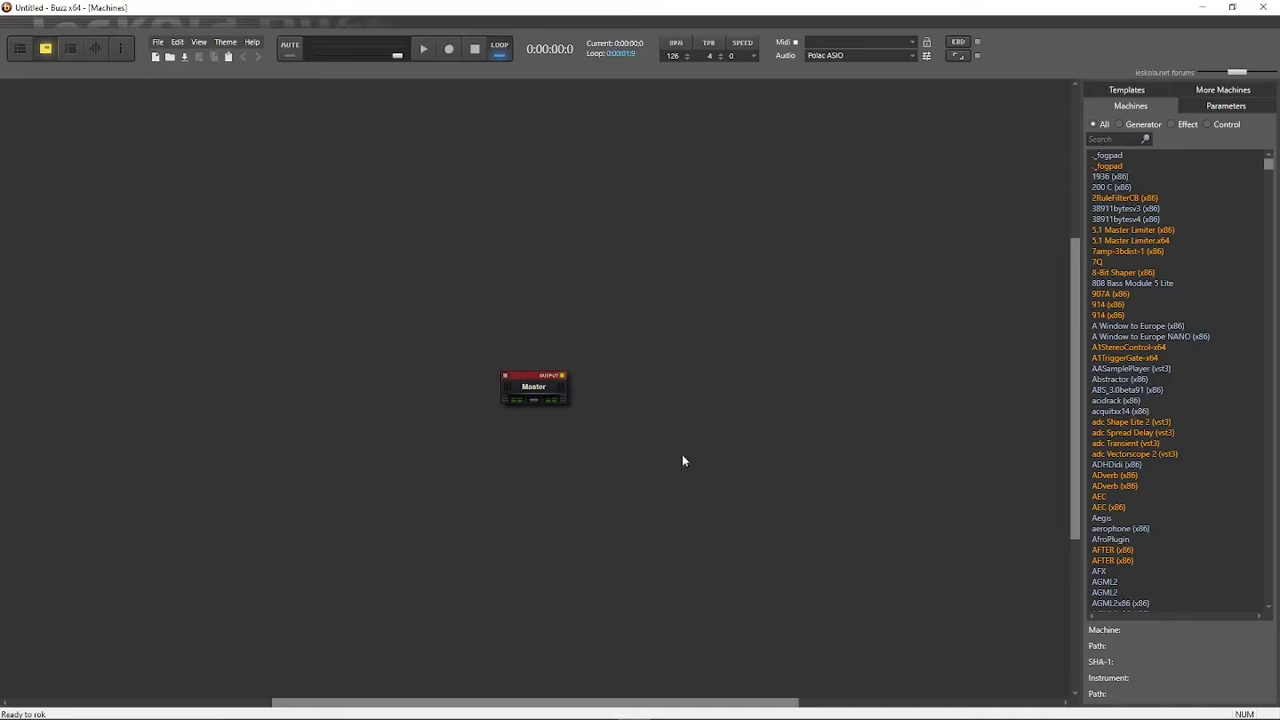
mouse_move(726, 424)
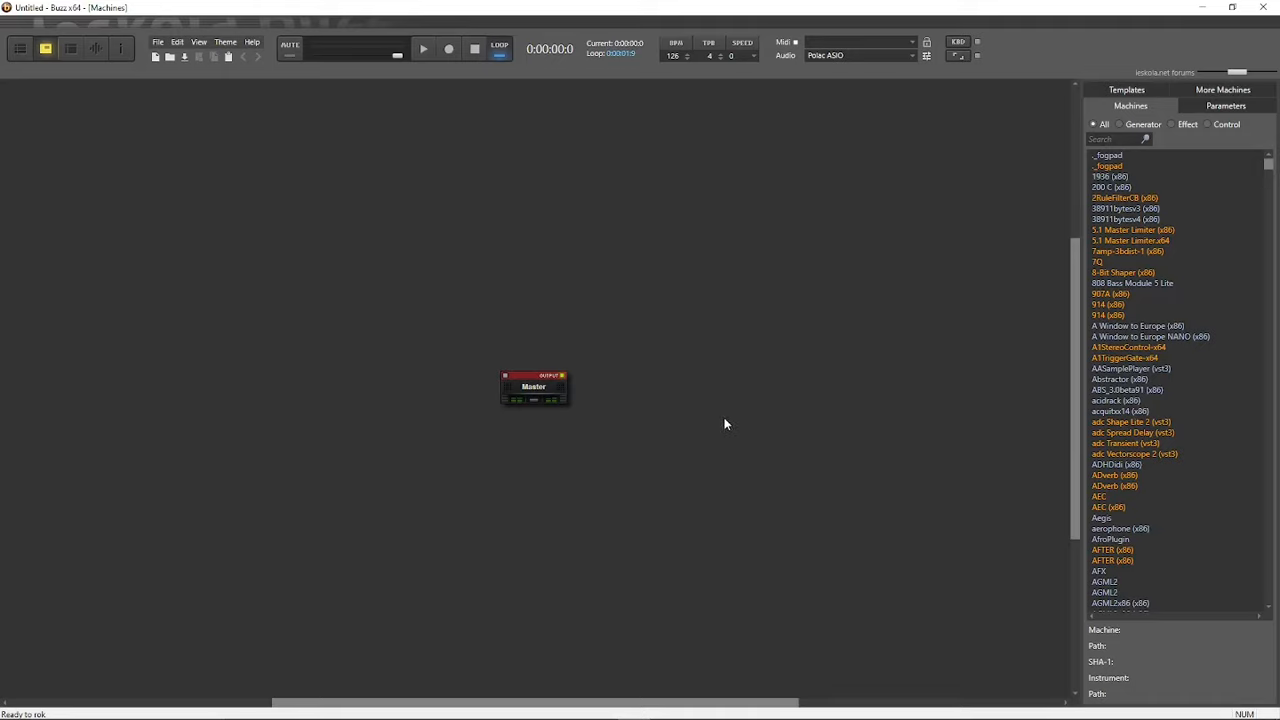
mouse_move(632, 98)
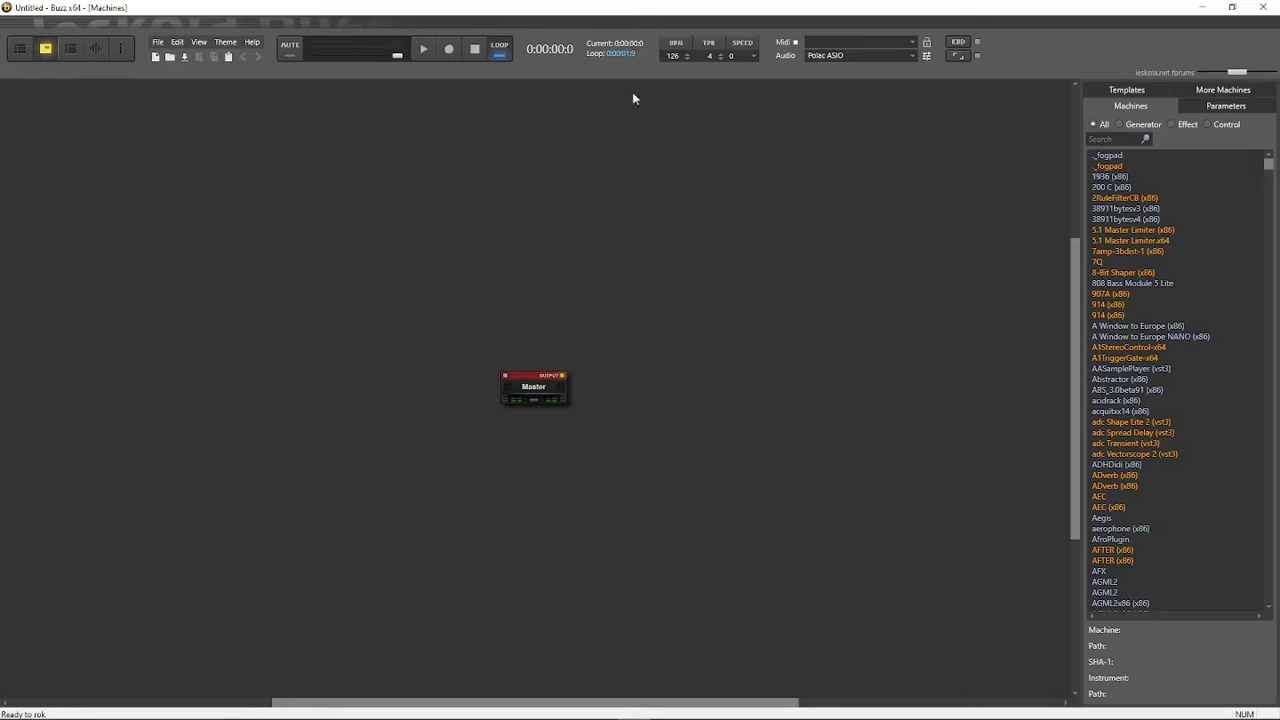
left_click(252, 42)
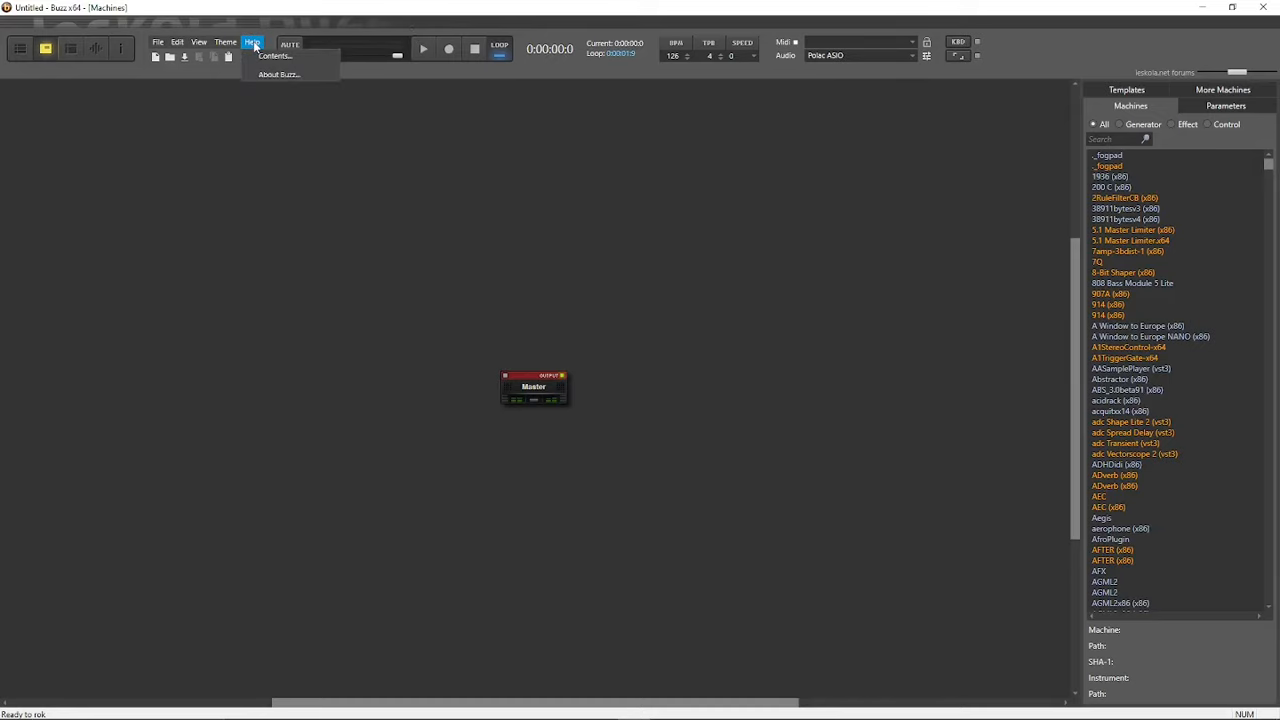
left_click(278, 72)
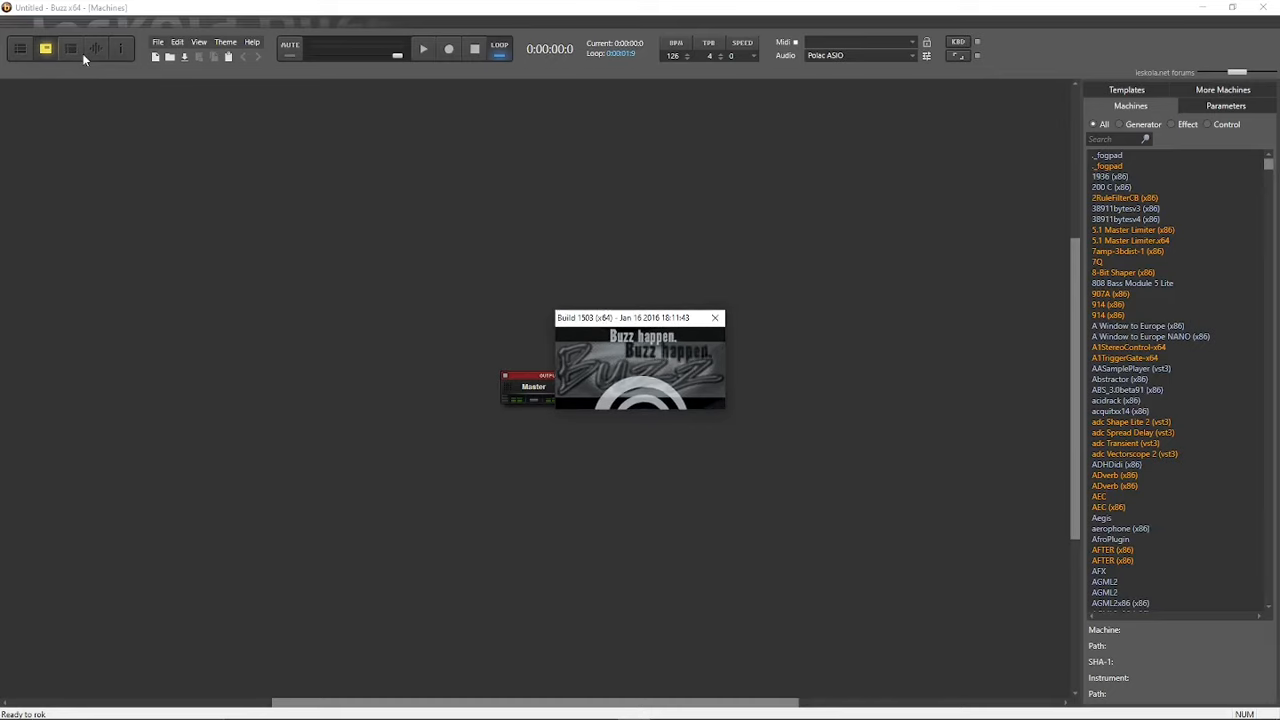
left_click(716, 318)
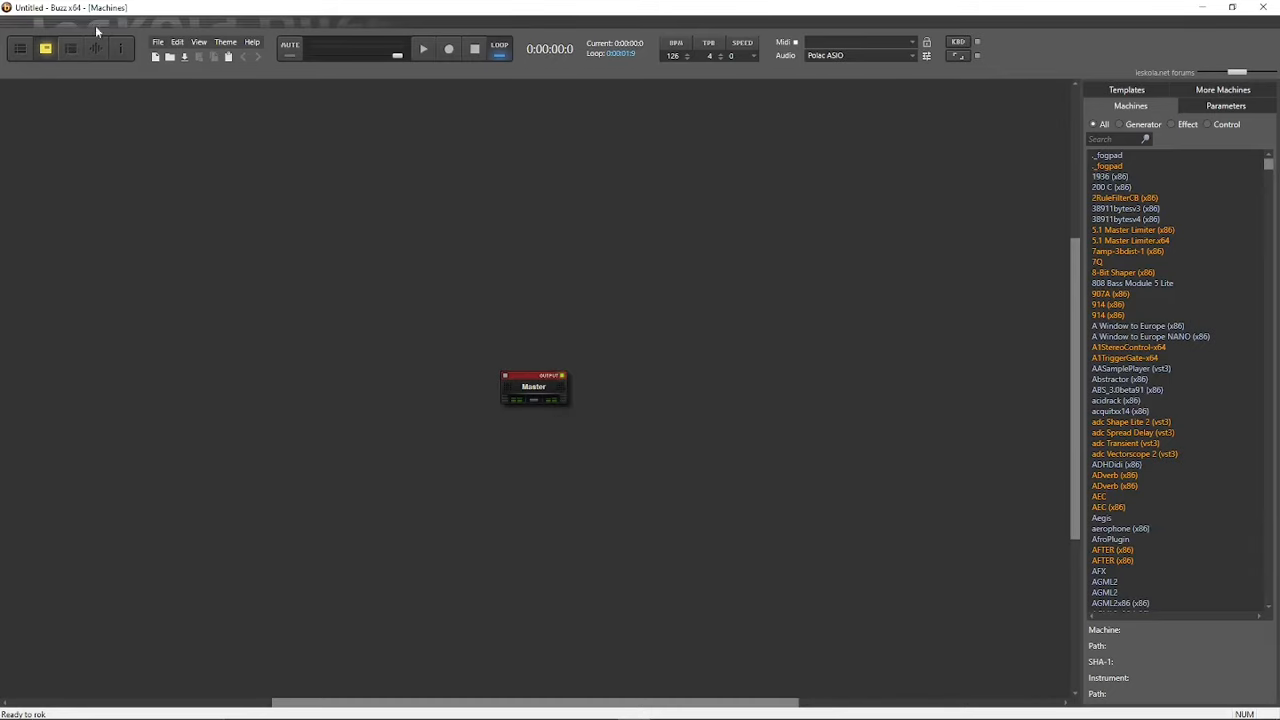
Step: Load the most recent song, "dance floor tune", from the File menu's recent list
left_click(156, 42)
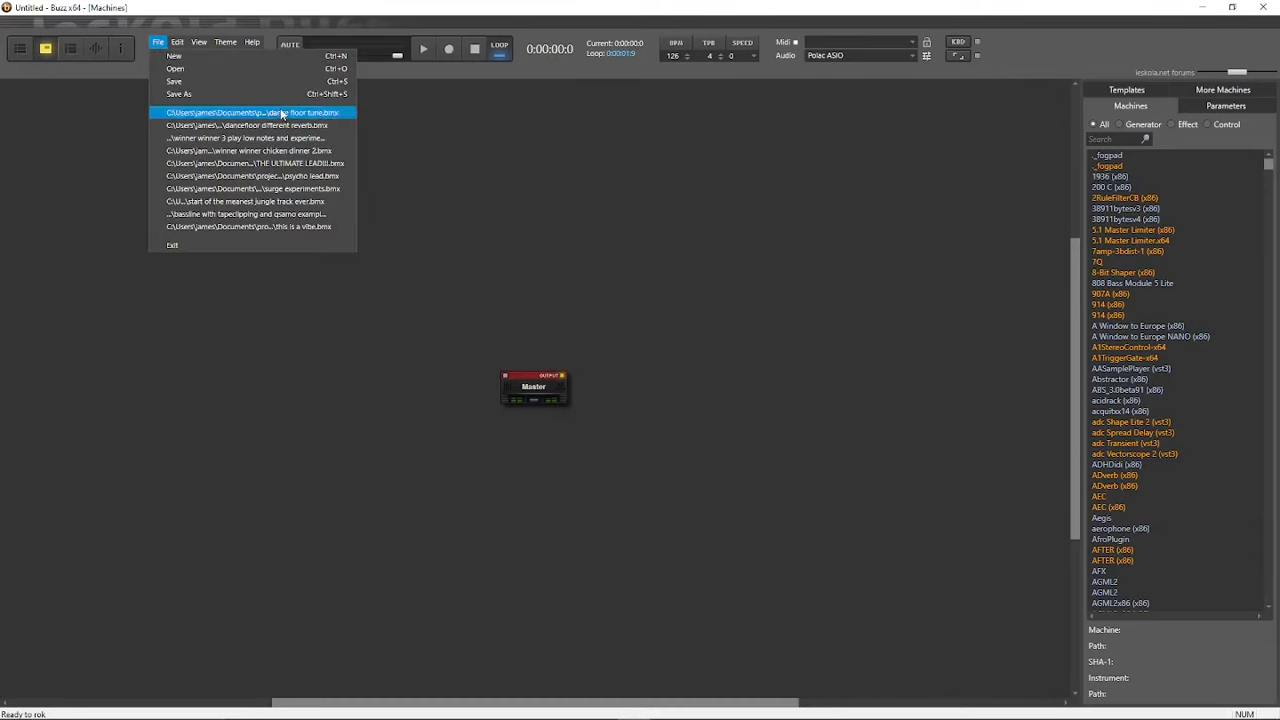
left_click(254, 112)
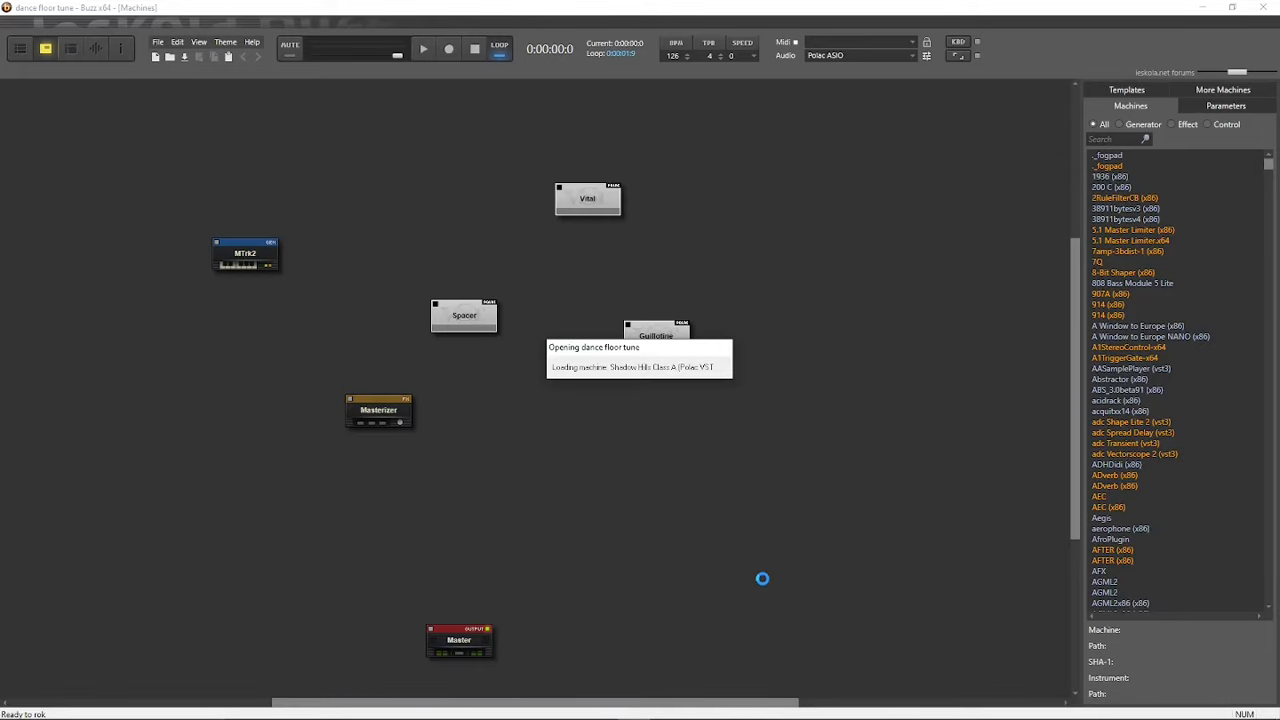
mouse_move(668, 568)
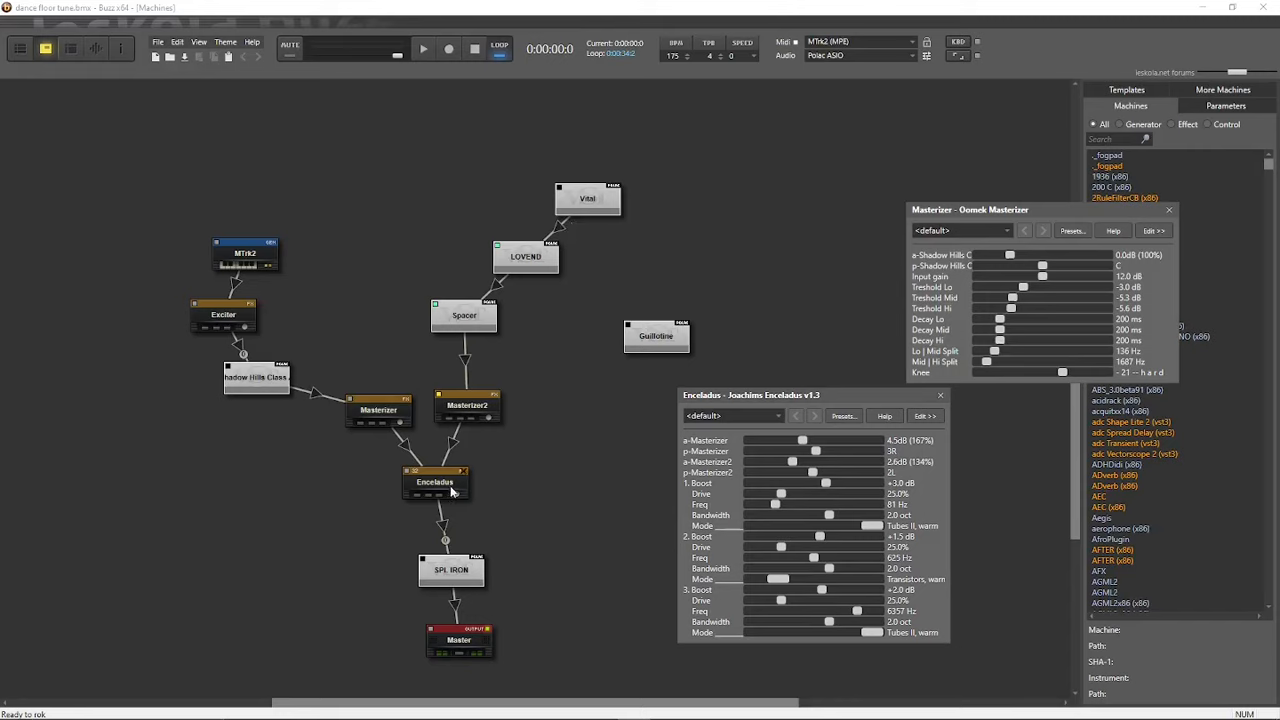
mouse_move(290, 284)
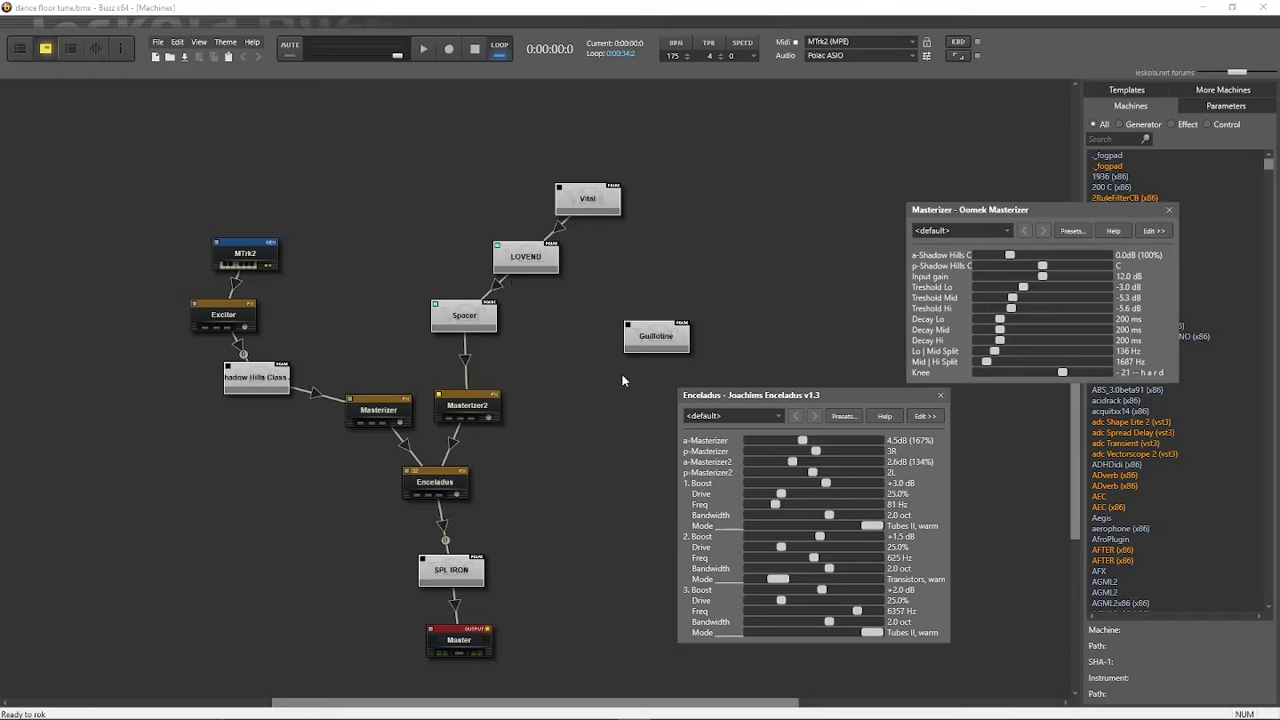
Step: Bring up the Vital synth's editor showing its WINDOW_LICKER patch
left_click(588, 198)
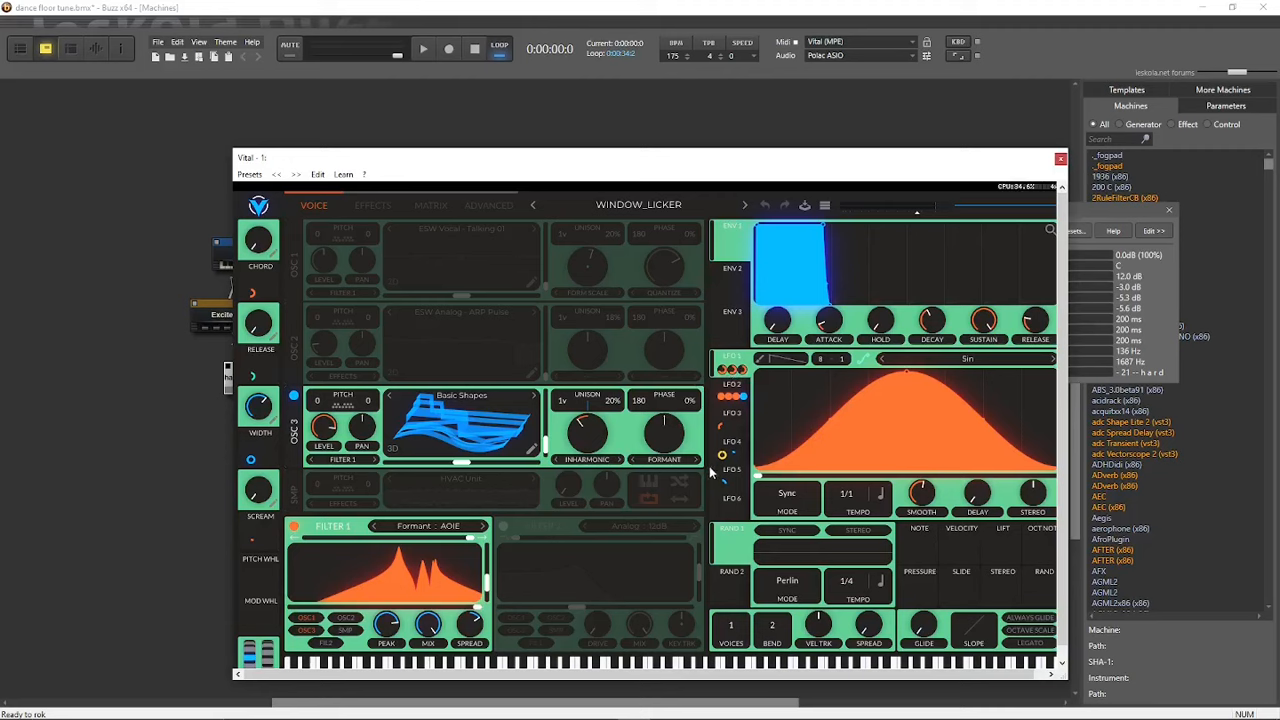
mouse_move(636, 510)
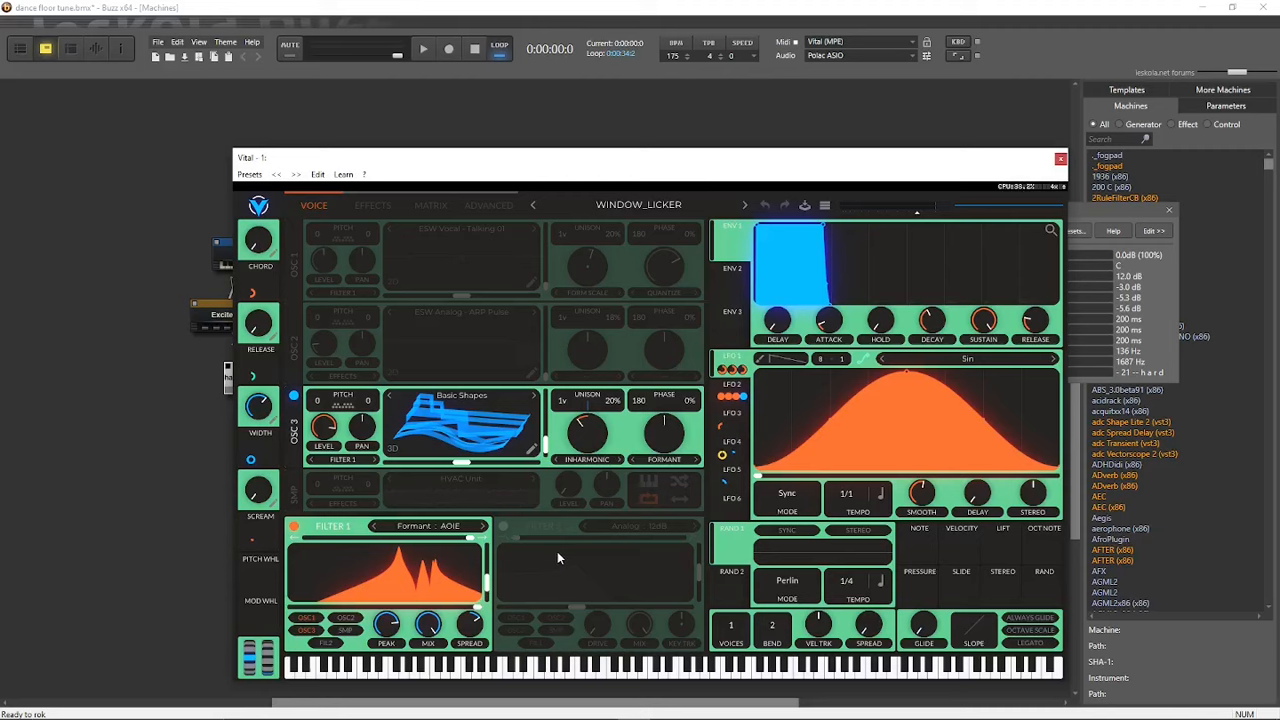
mouse_move(560, 552)
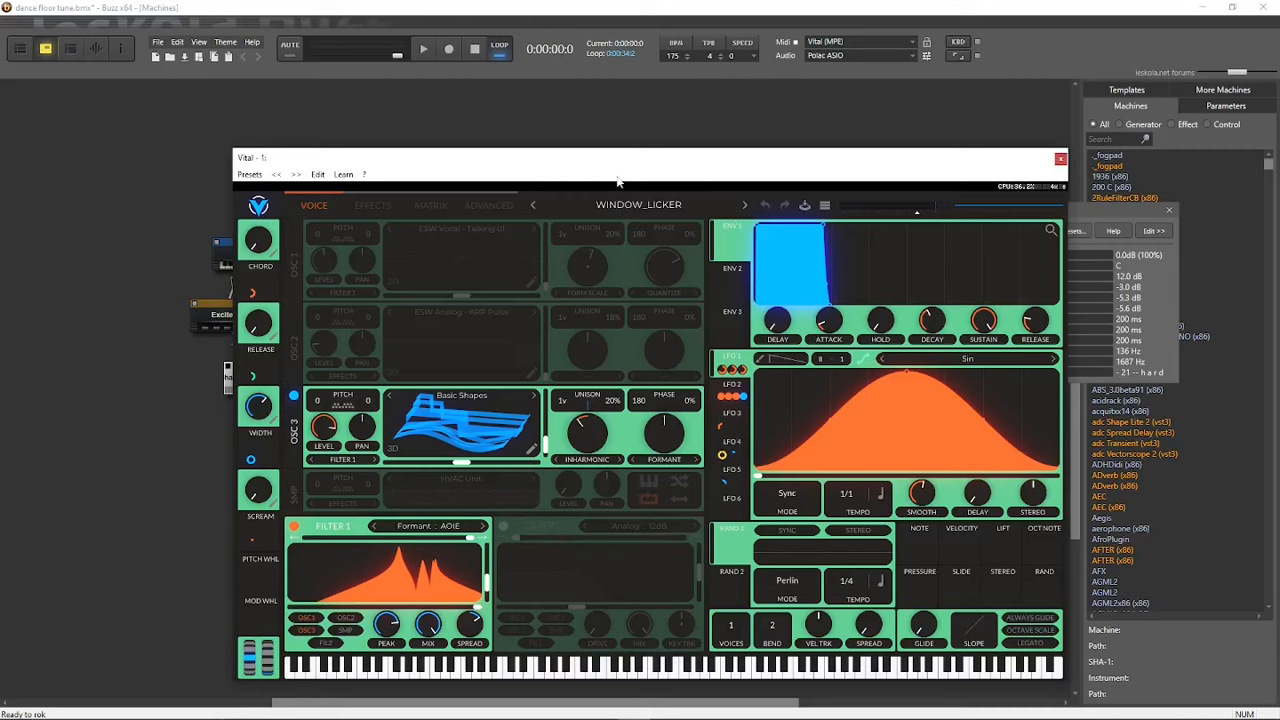
mouse_move(608, 162)
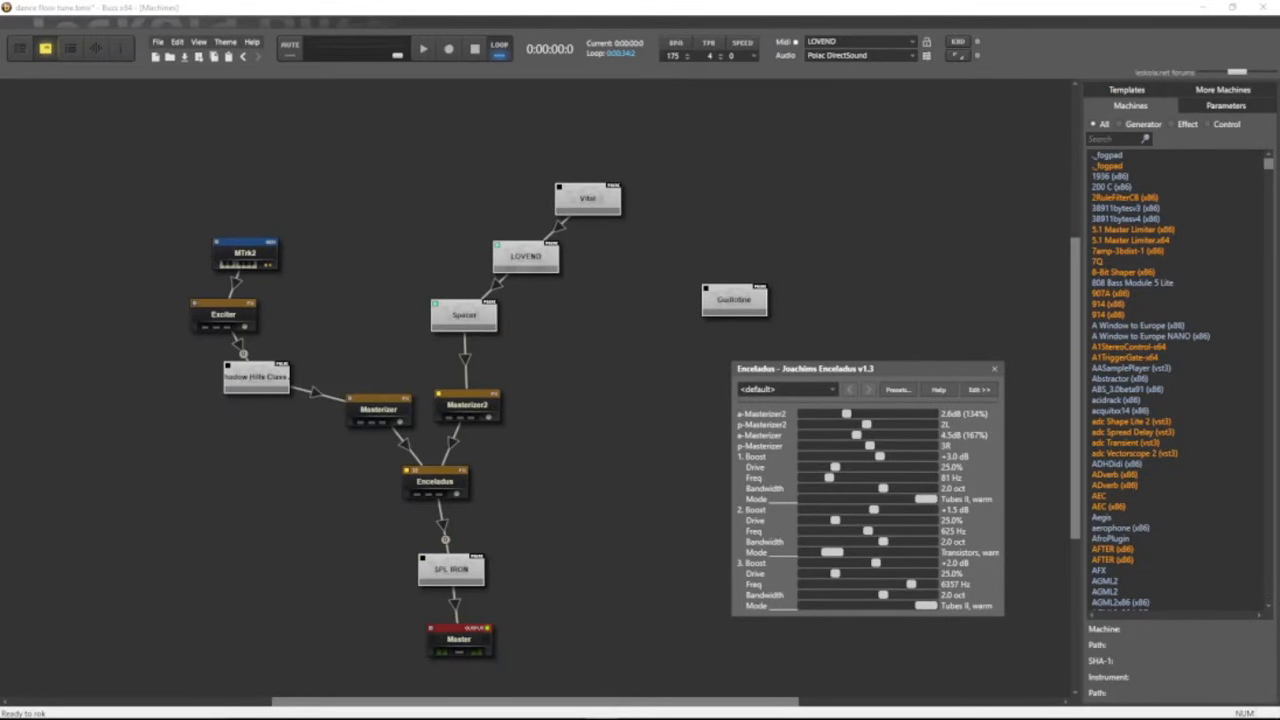
mouse_move(670, 362)
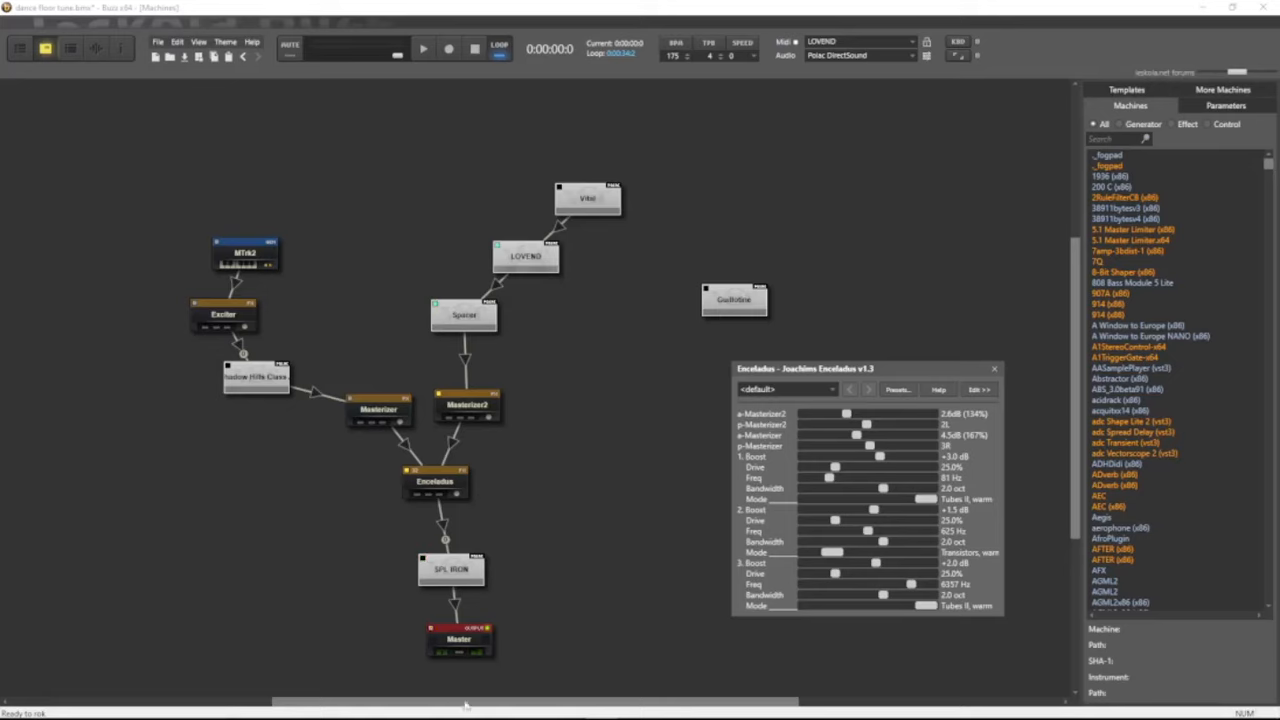
mouse_move(4, 296)
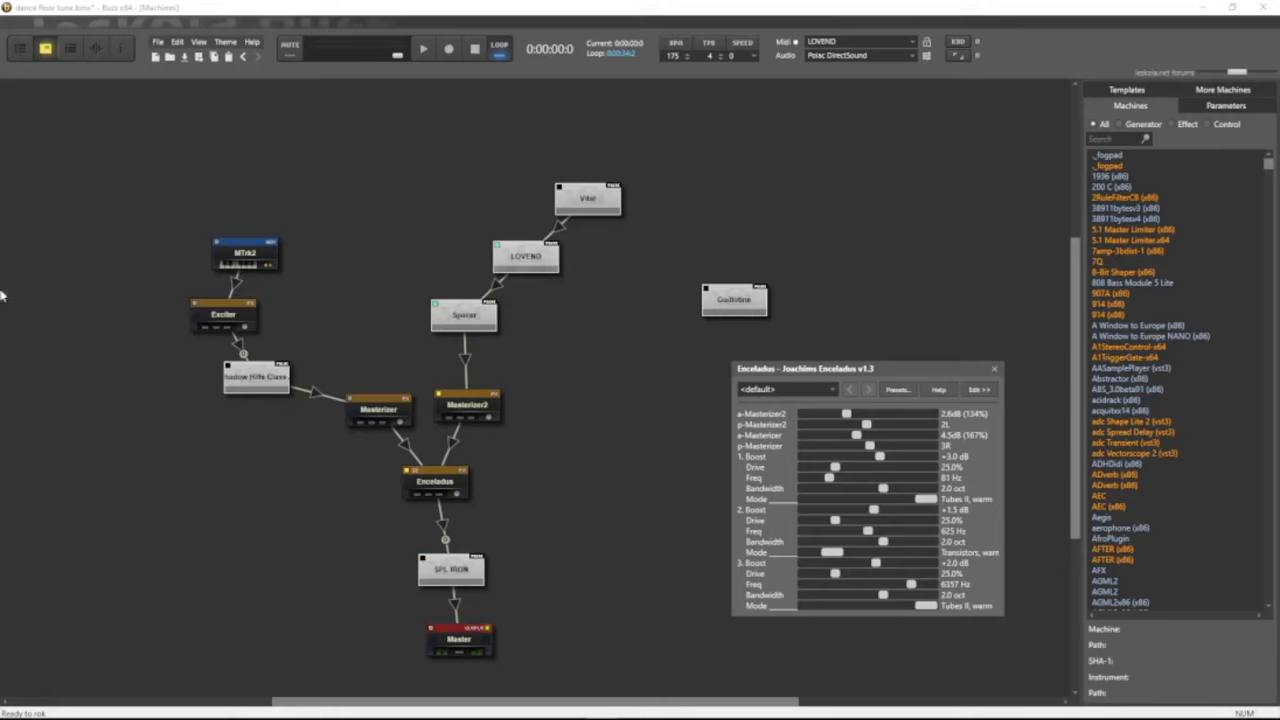
mouse_move(576, 278)
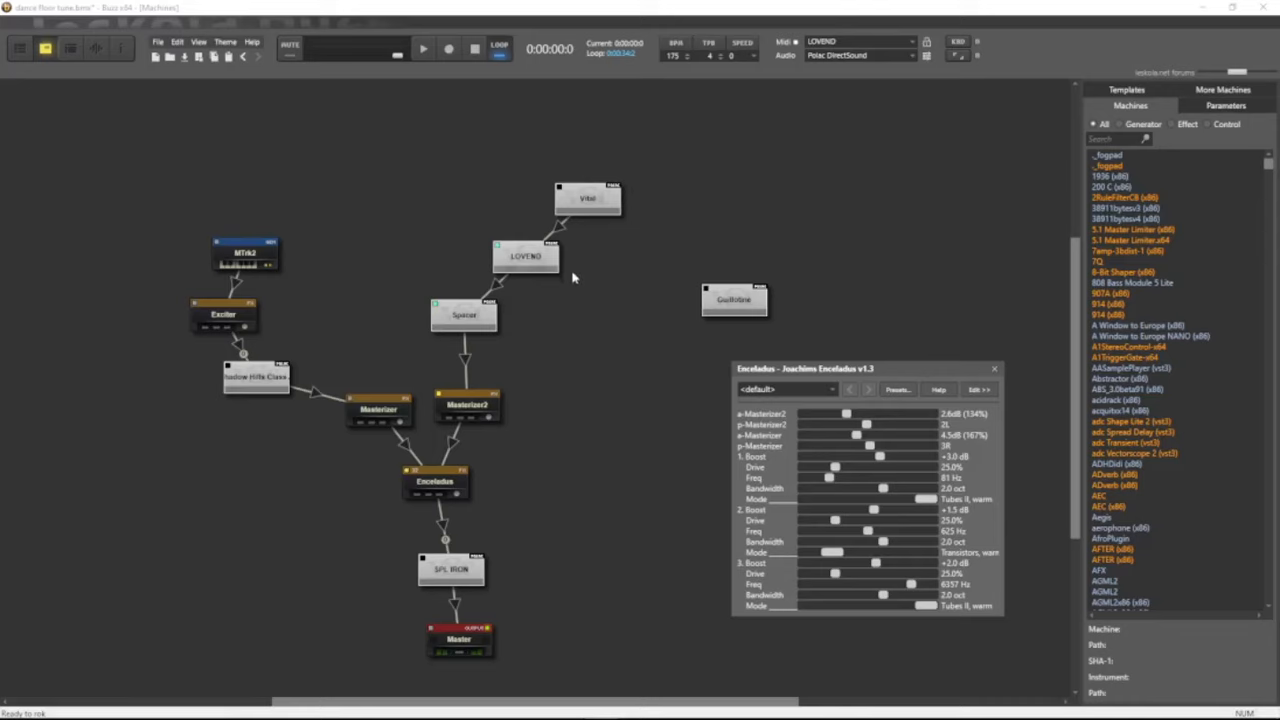
mouse_move(598, 210)
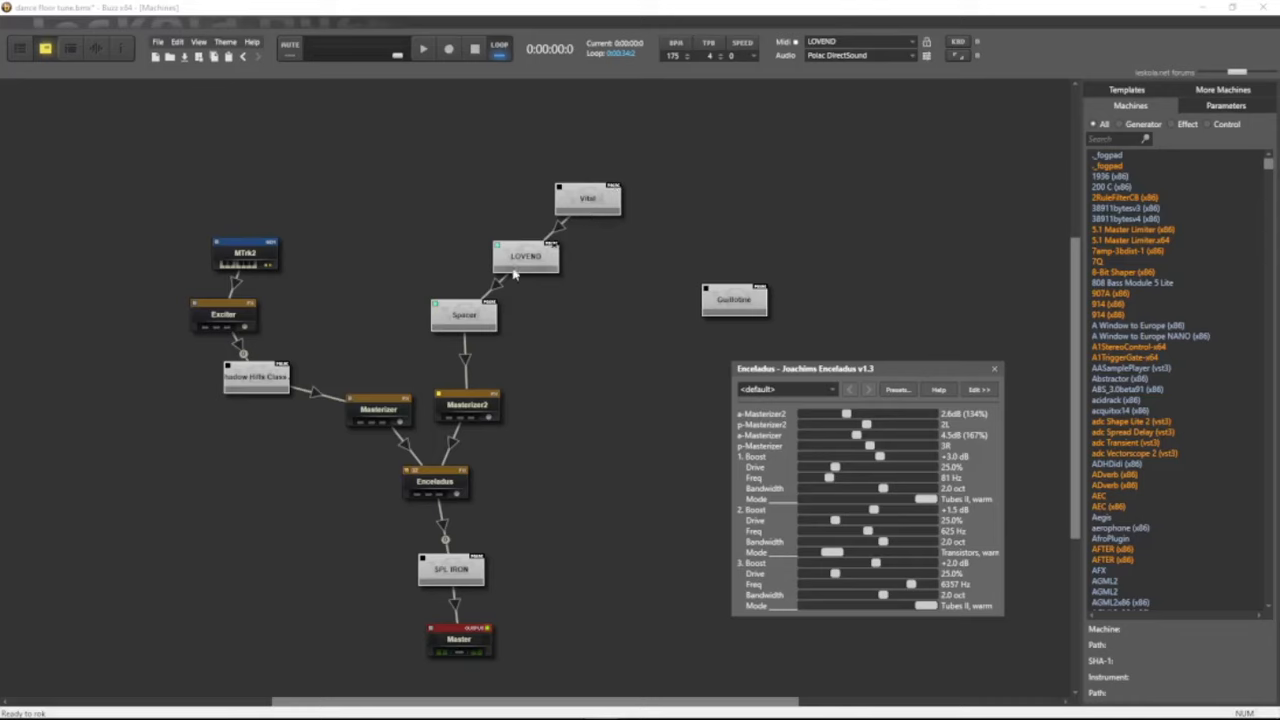
Step: Check Masterizer2's settings briefly, then nudge a boost band value on the EQ feeding SPL IRON
double_click(524, 256)
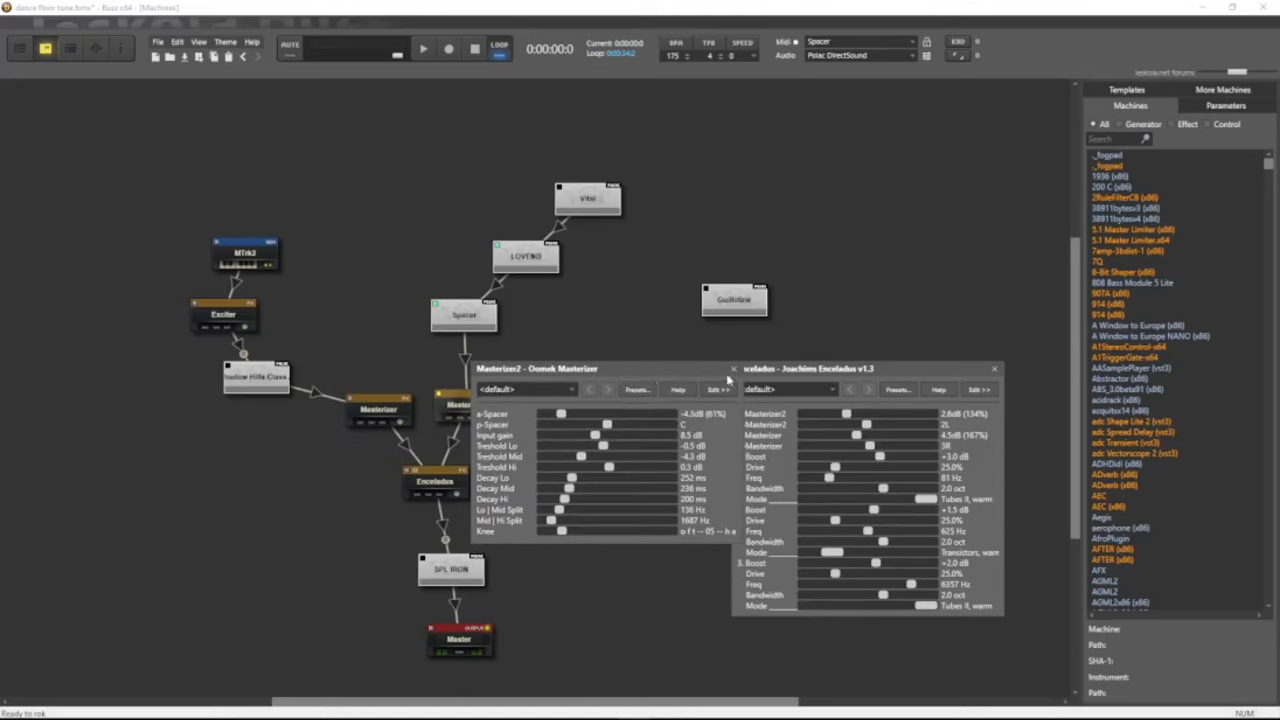
left_click(732, 368)
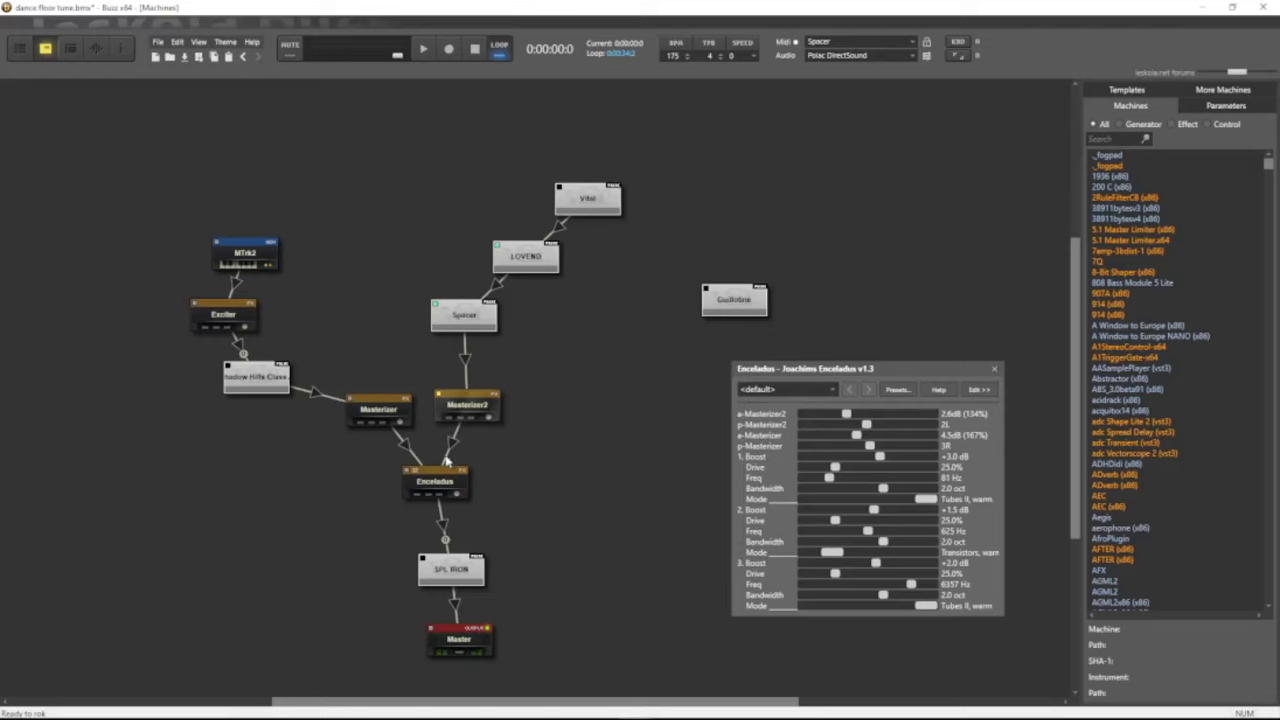
left_click(436, 480)
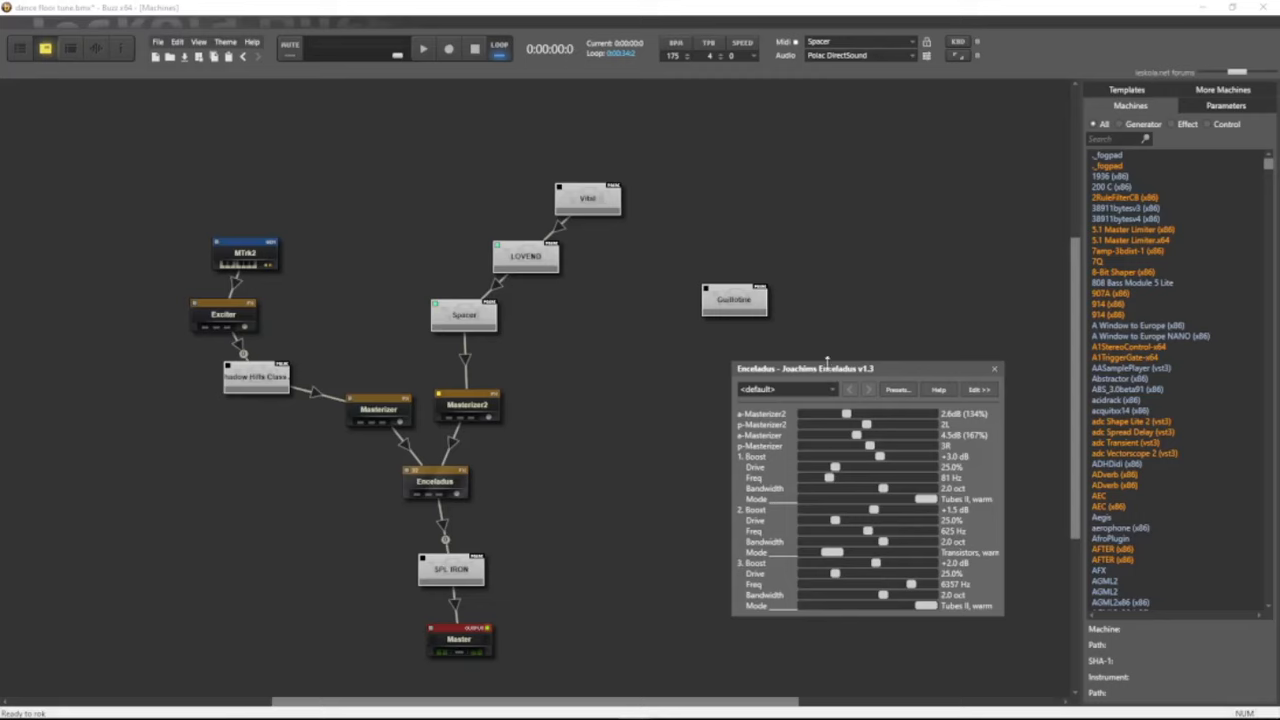
left_click_drag(864, 368, 830, 360)
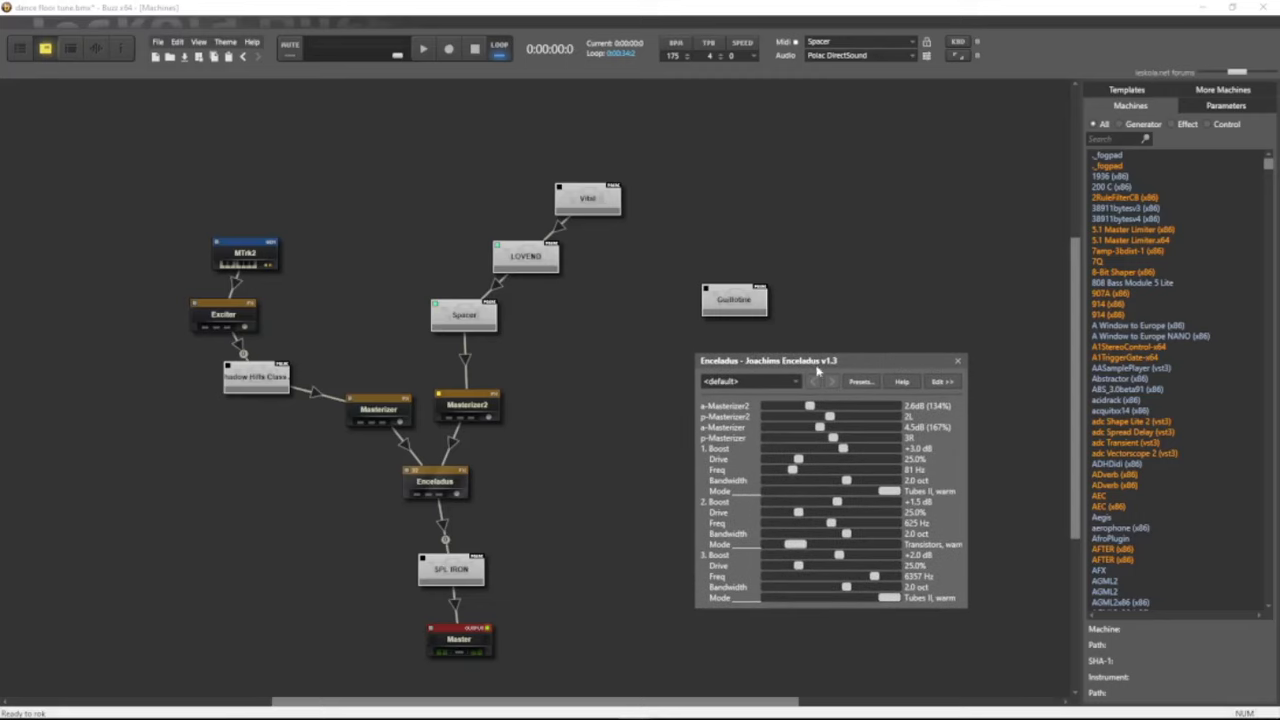
mouse_move(838, 468)
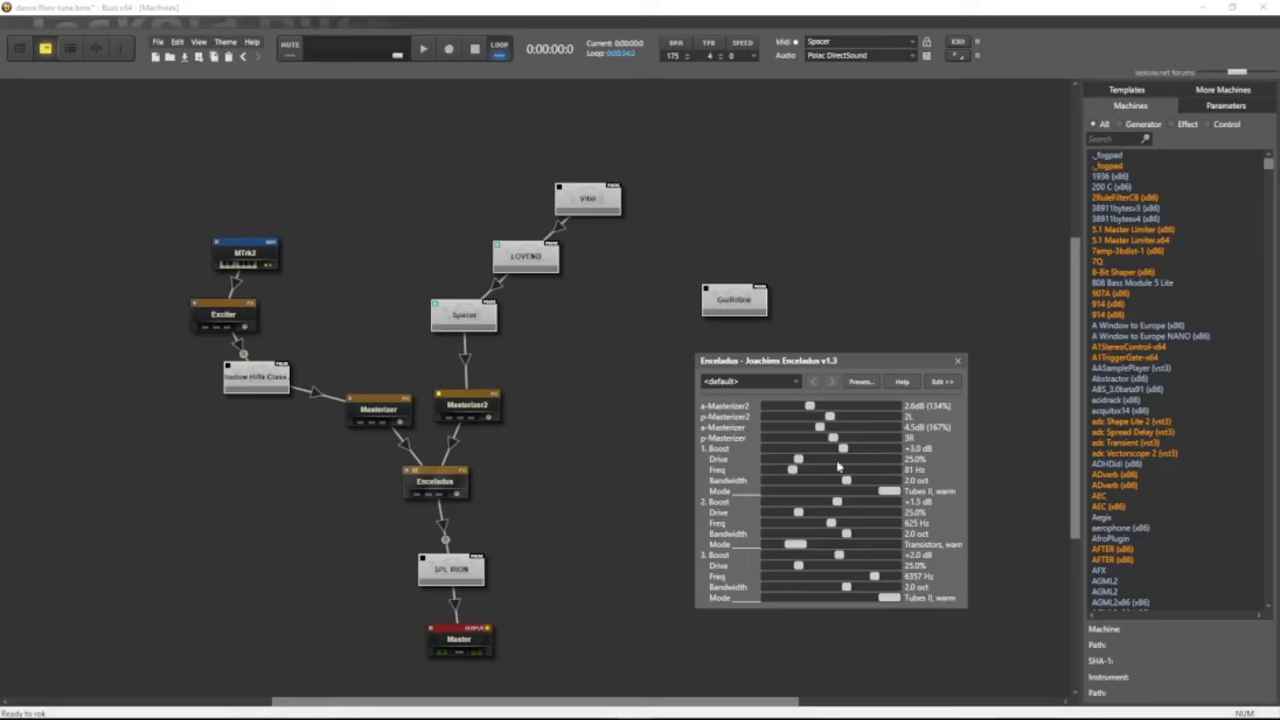
mouse_move(896, 576)
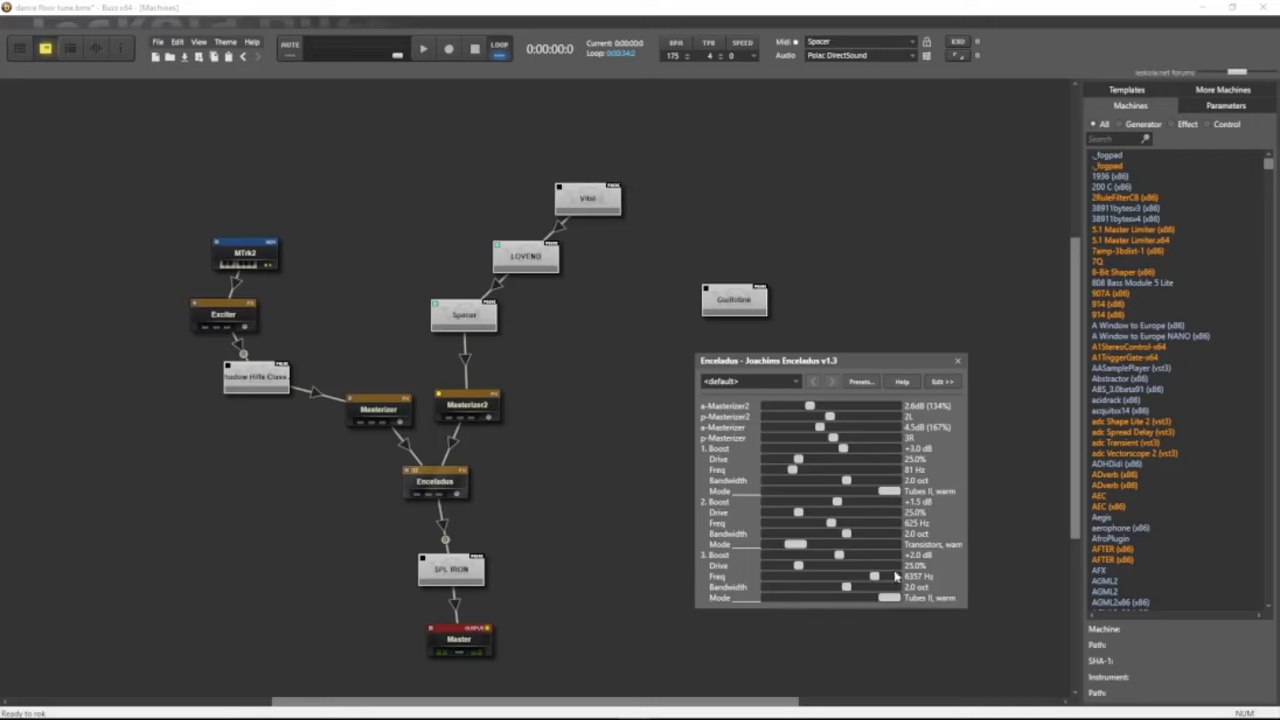
mouse_move(900, 588)
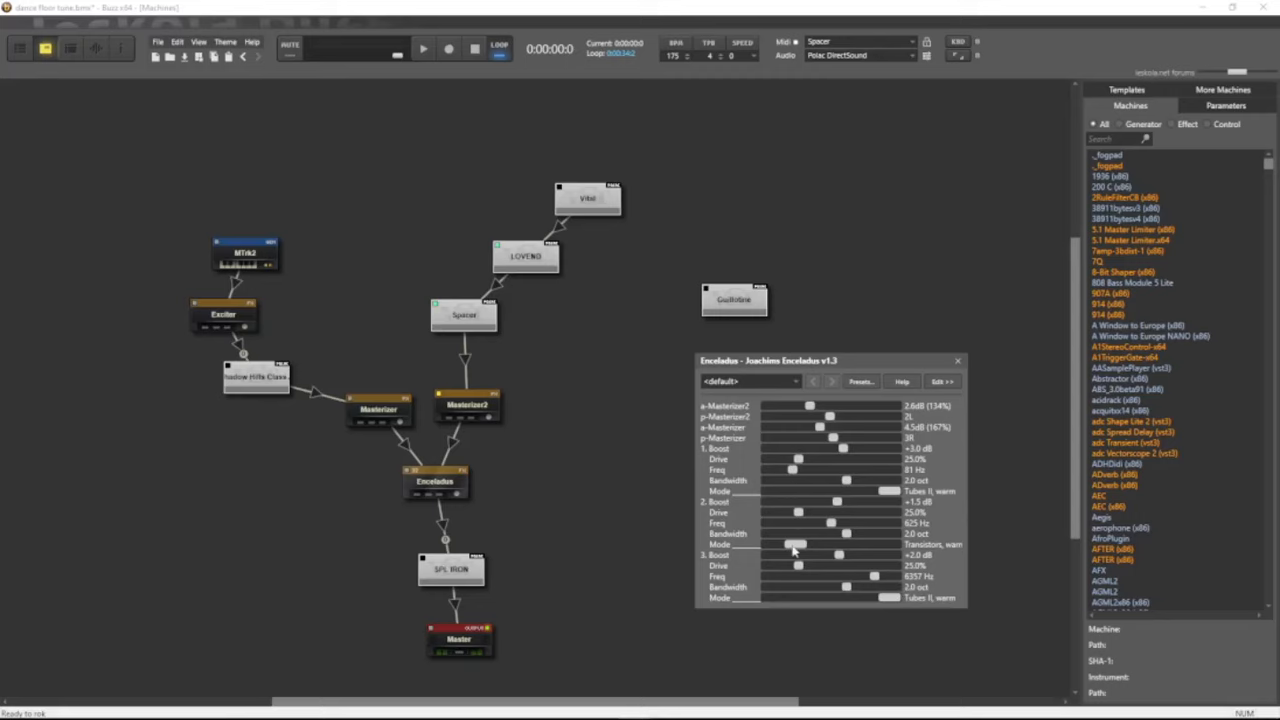
Step: Show the SPL IRON compressor's interface and move its window aside
double_click(450, 568)
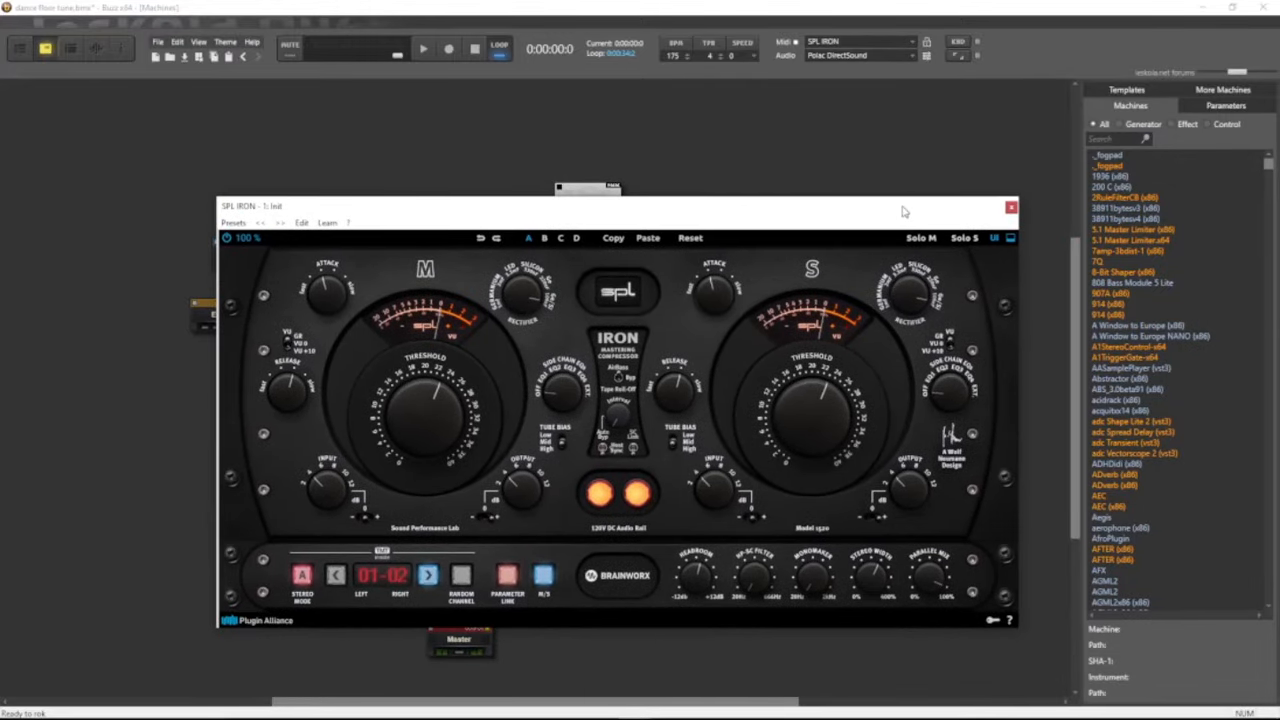
left_click_drag(616, 206, 630, 250)
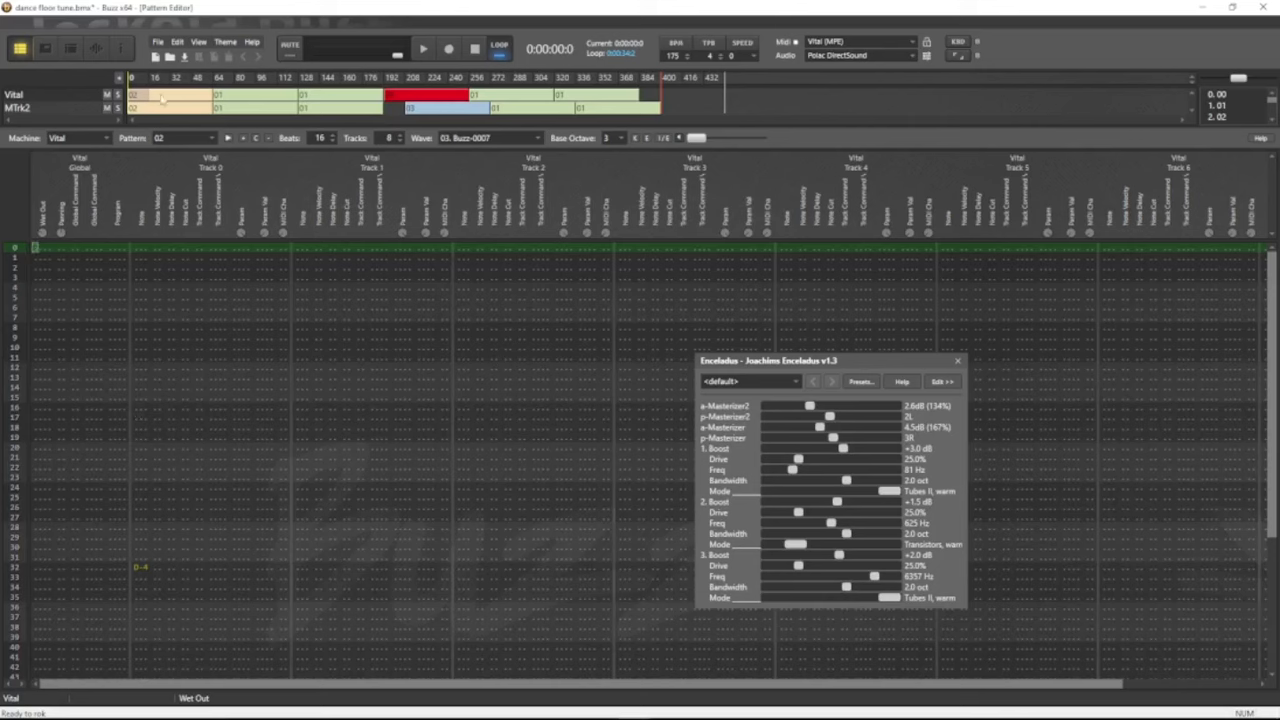
Step: Switch to the Vital machine's Pattern Editor, browse its rows and start playback
left_click(196, 136)
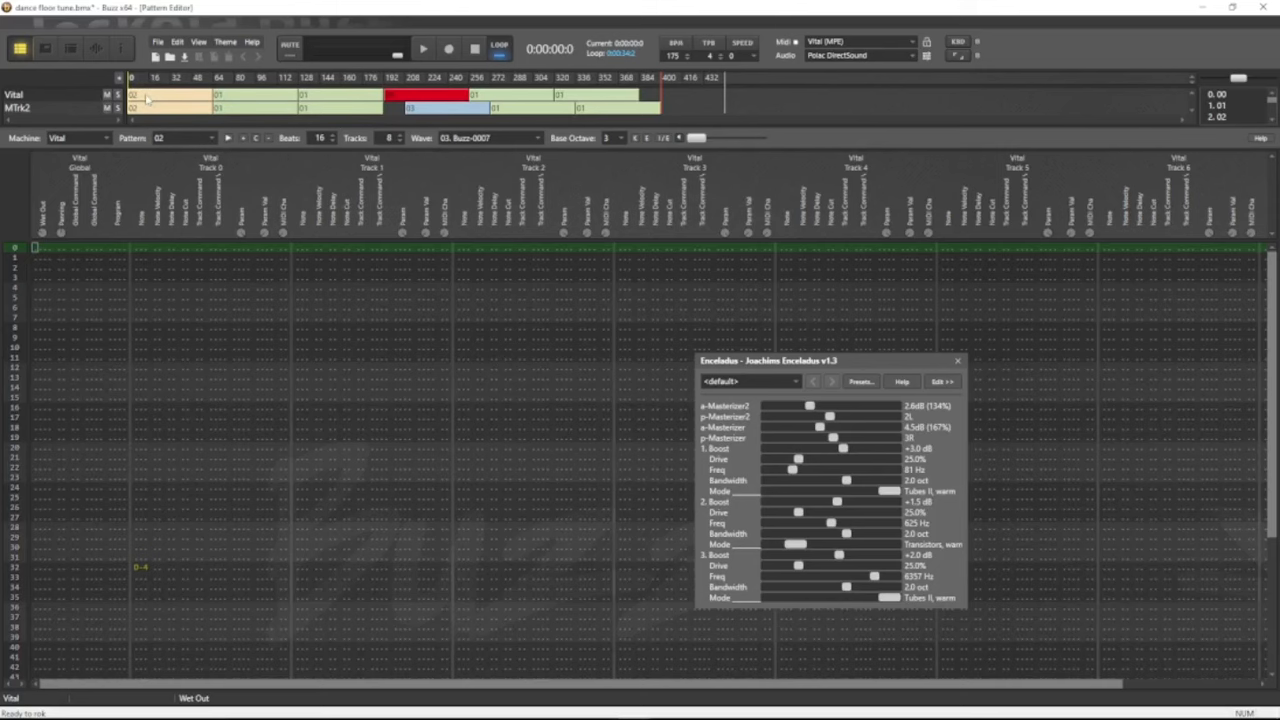
scroll("down", 3)
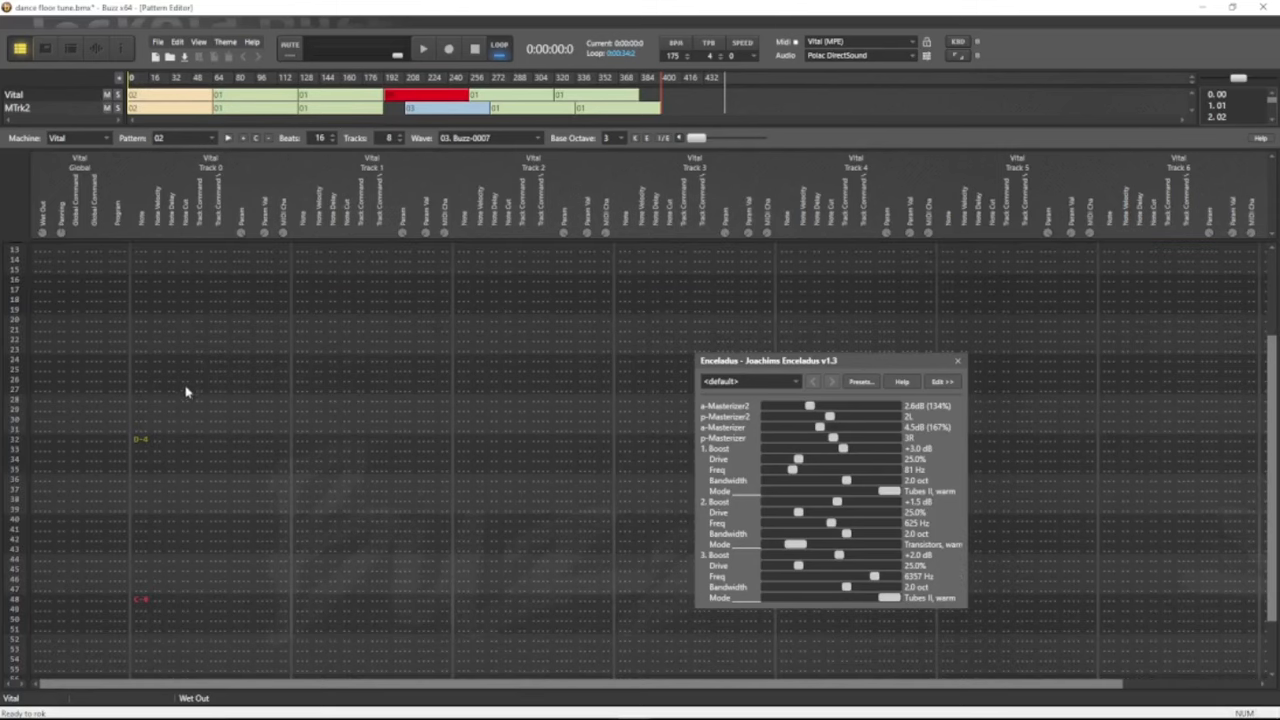
scroll("up", 3)
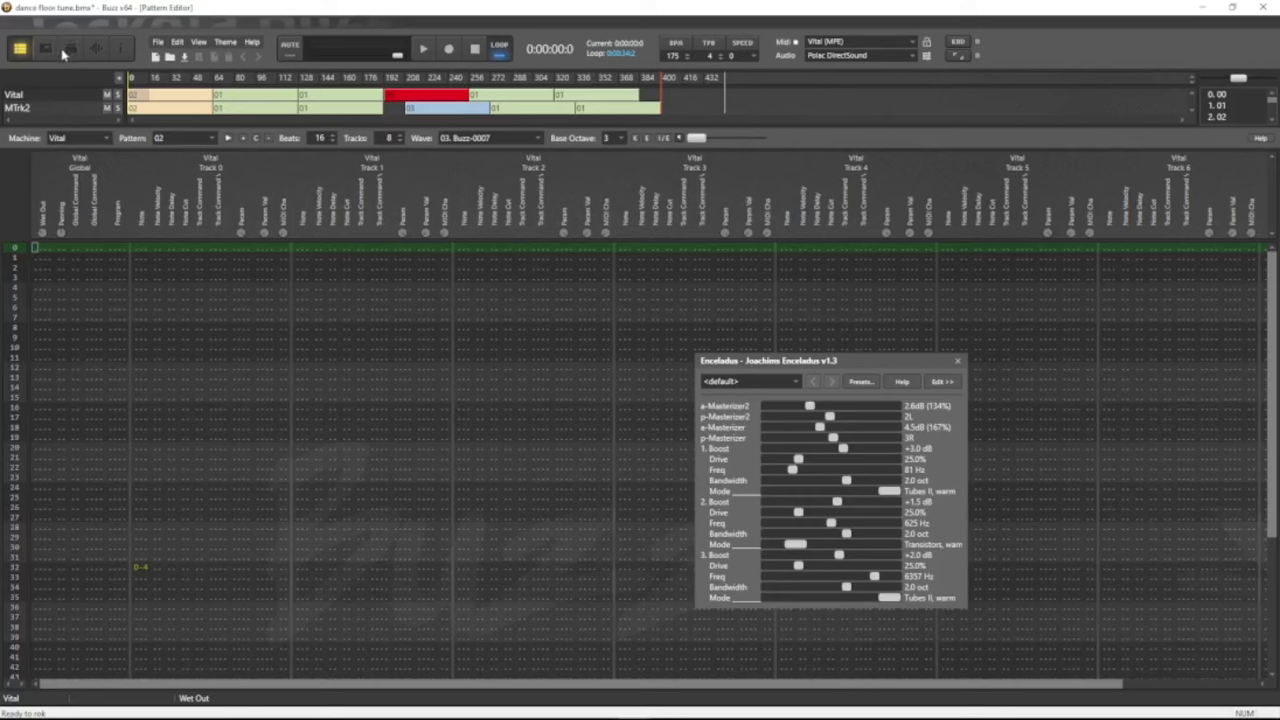
left_click(70, 48)
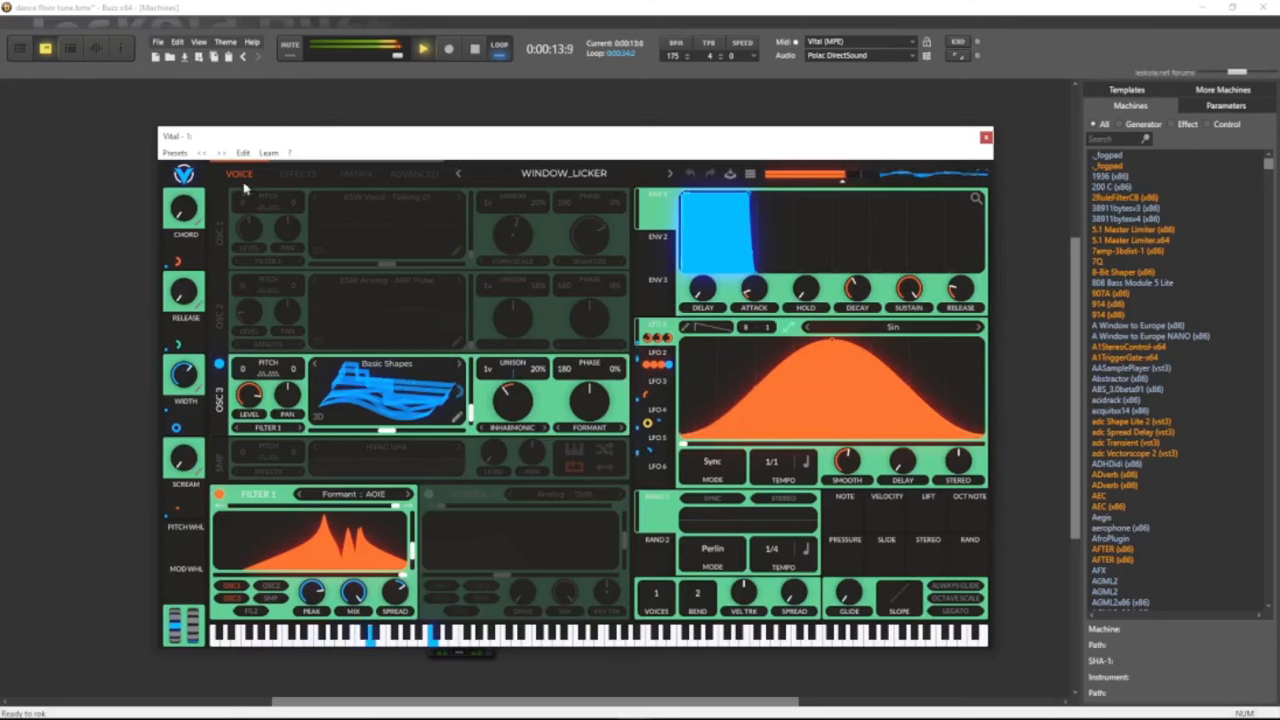
left_click(298, 172)
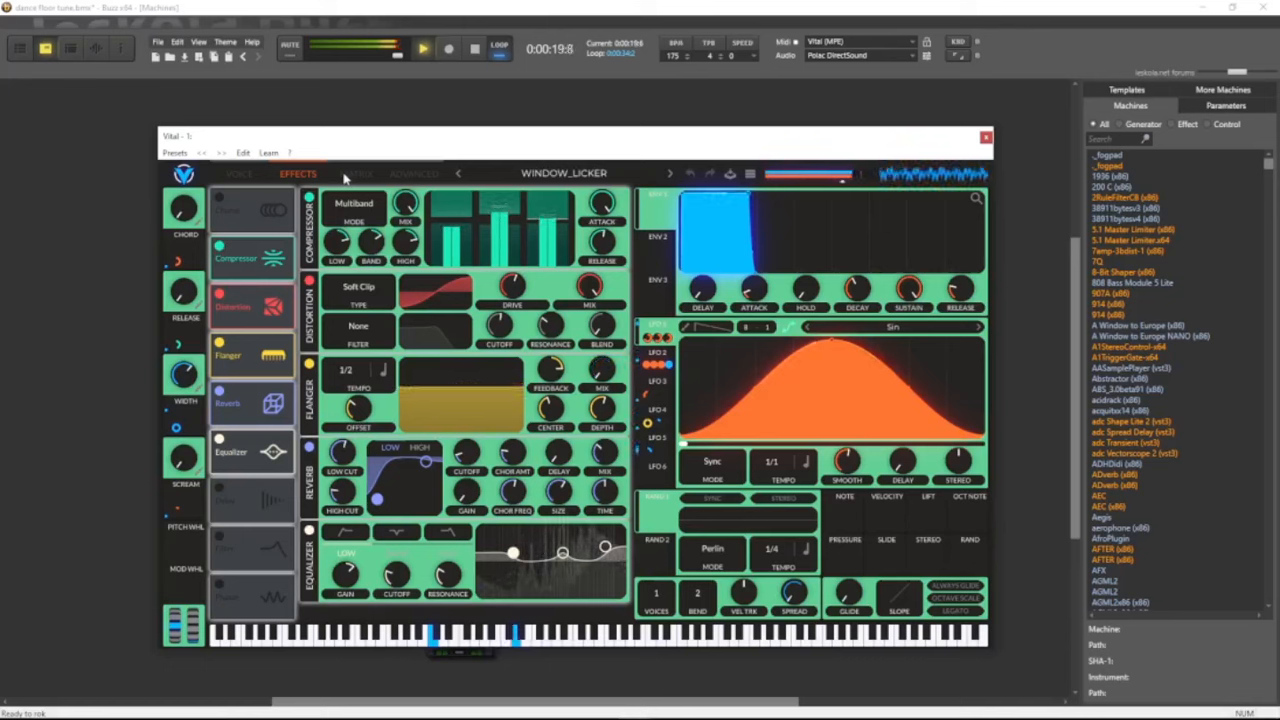
left_click(356, 172)
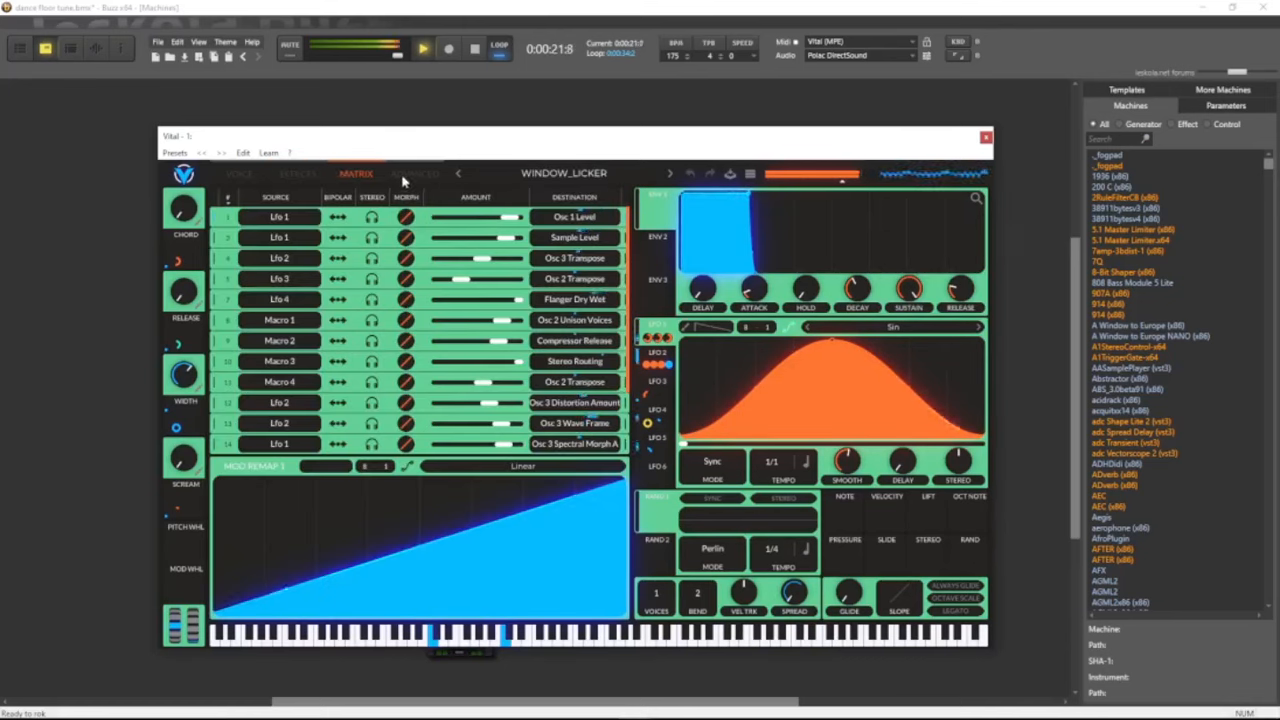
left_click(412, 172)
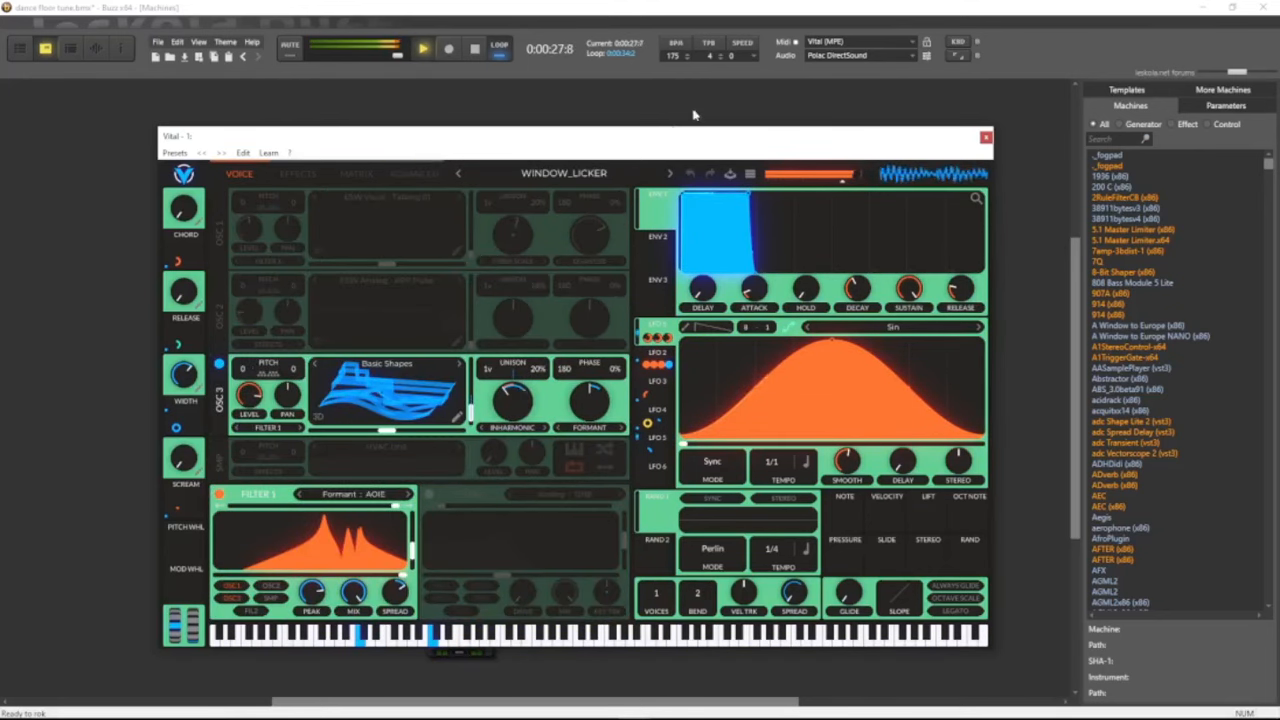
left_click(70, 48)
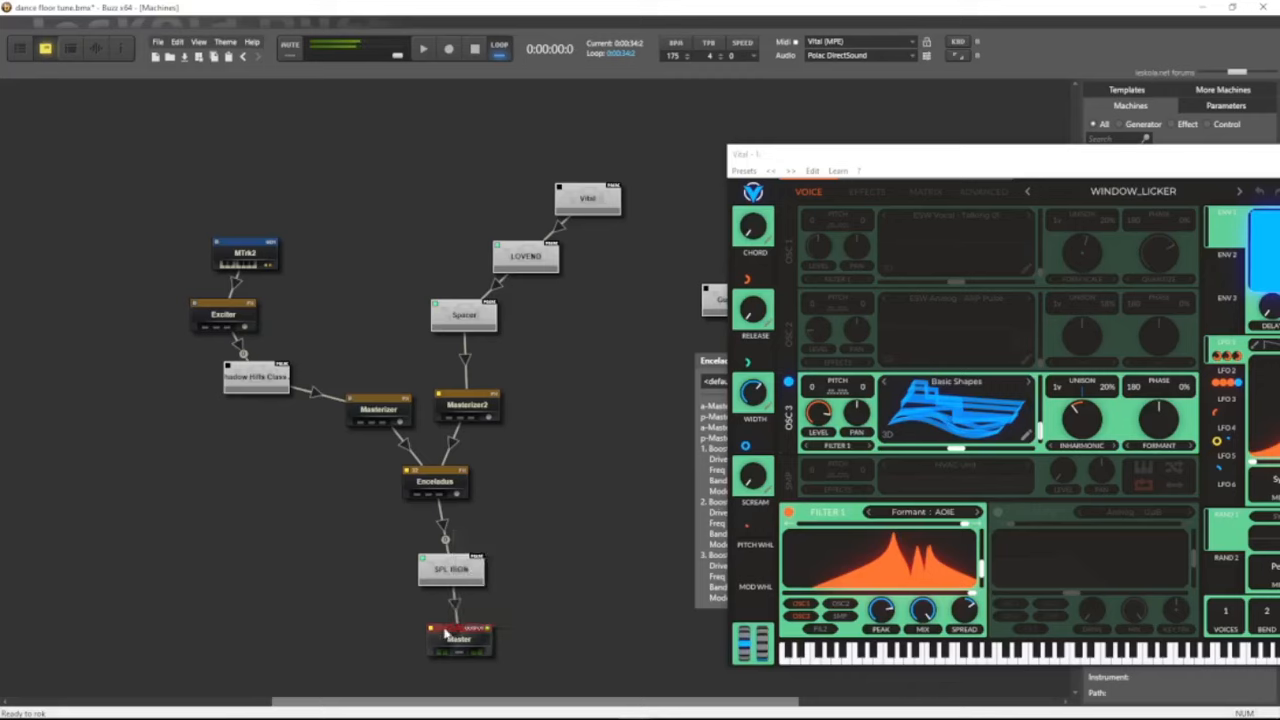
Step: Show the Master machine's parameters, reposition the window and adjust a slider
double_click(458, 640)
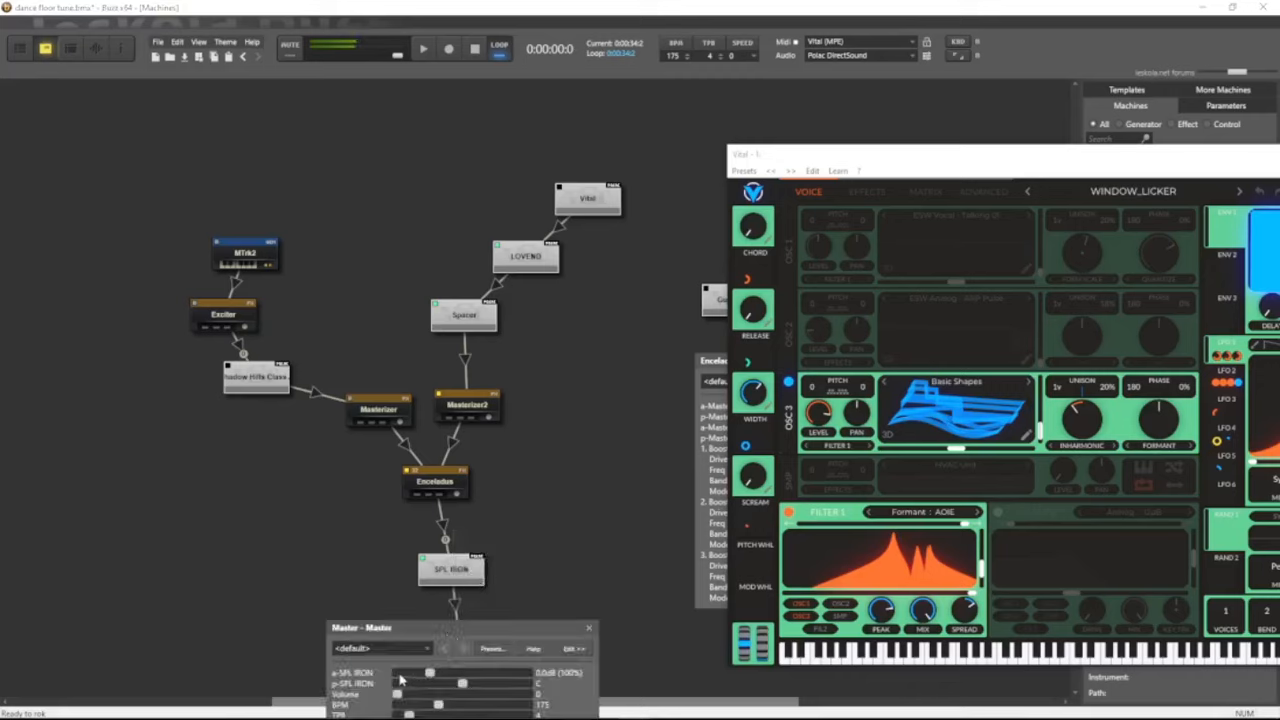
left_click_drag(362, 628, 368, 476)
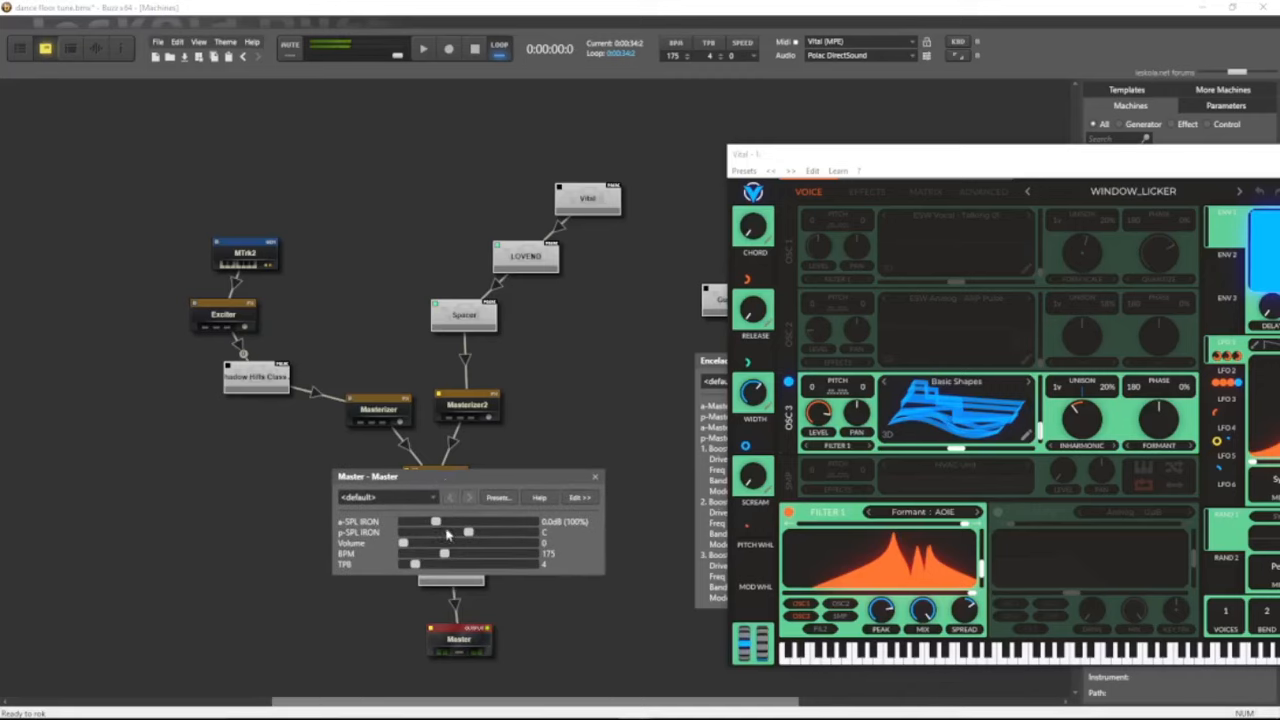
left_click_drag(436, 520, 404, 520)
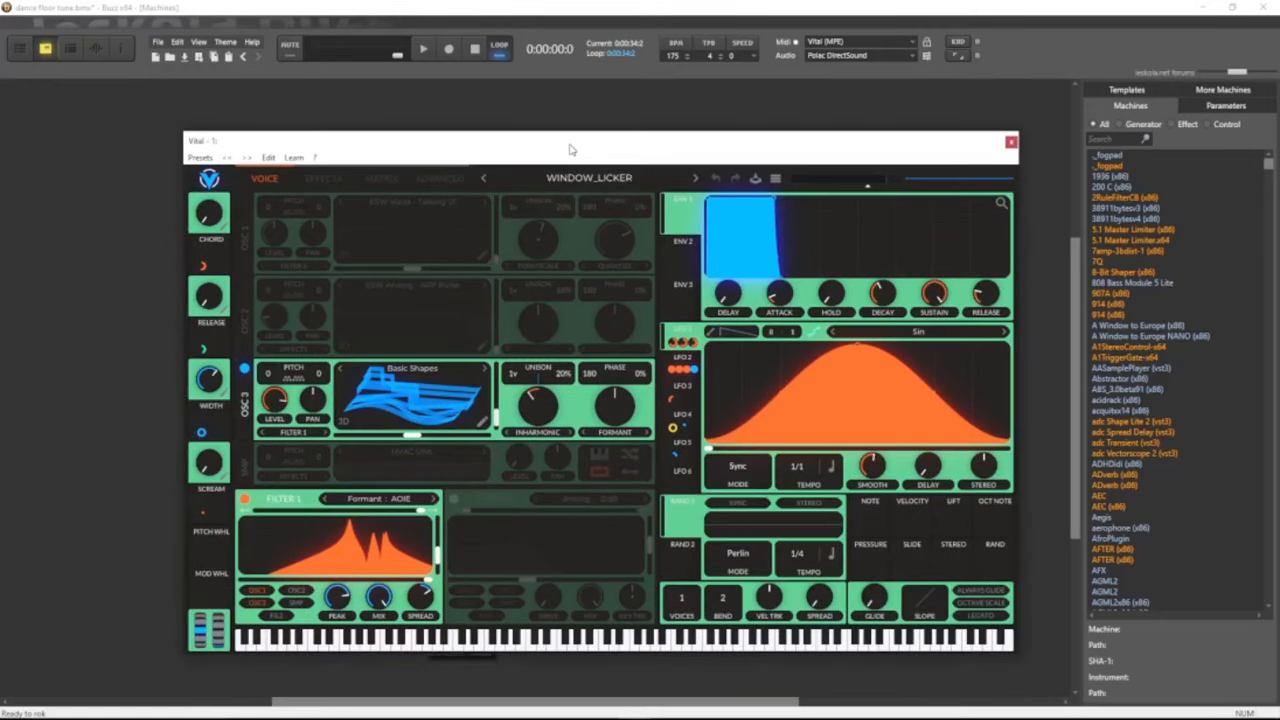
mouse_move(540, 6)
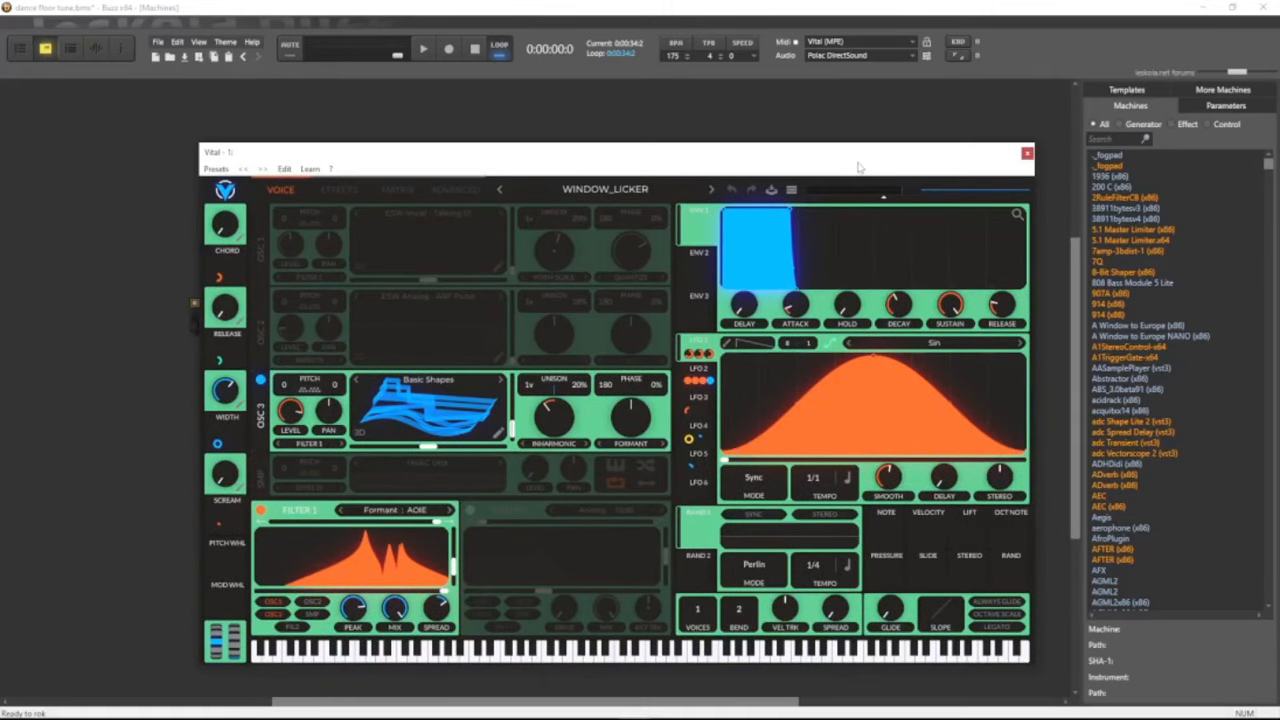
mouse_move(444, 262)
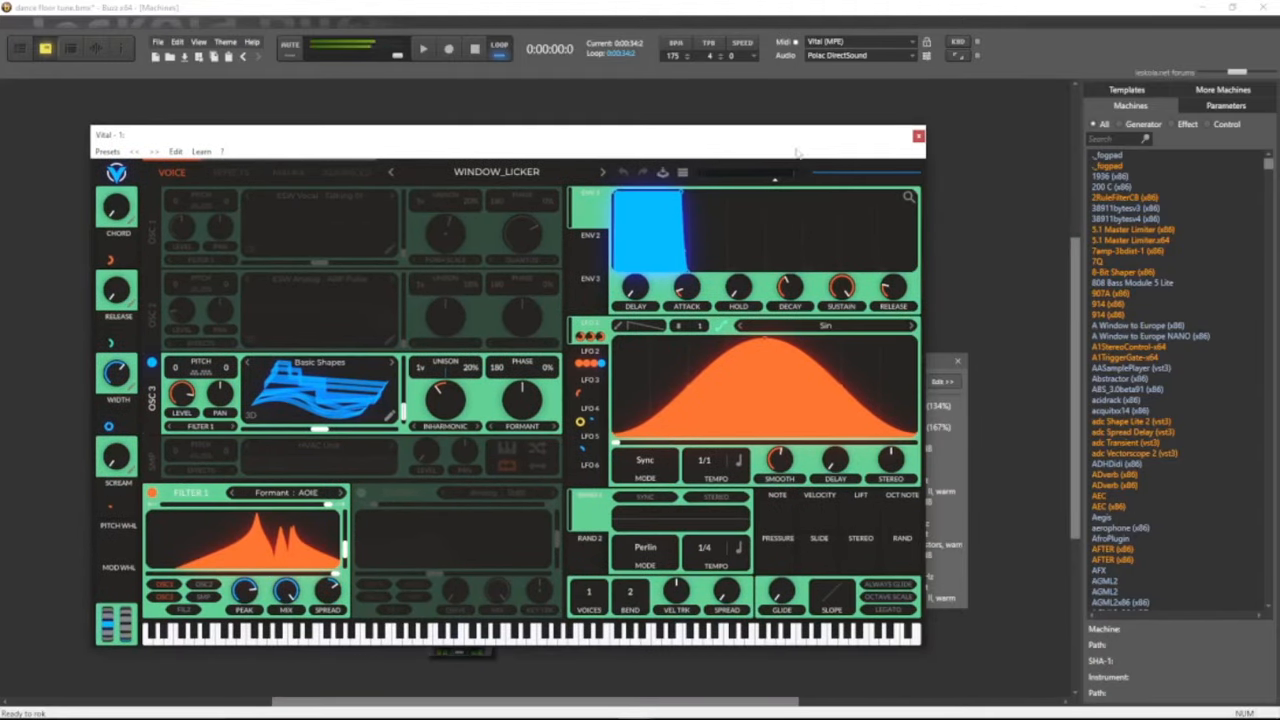
left_click_drag(496, 136, 944, 110)
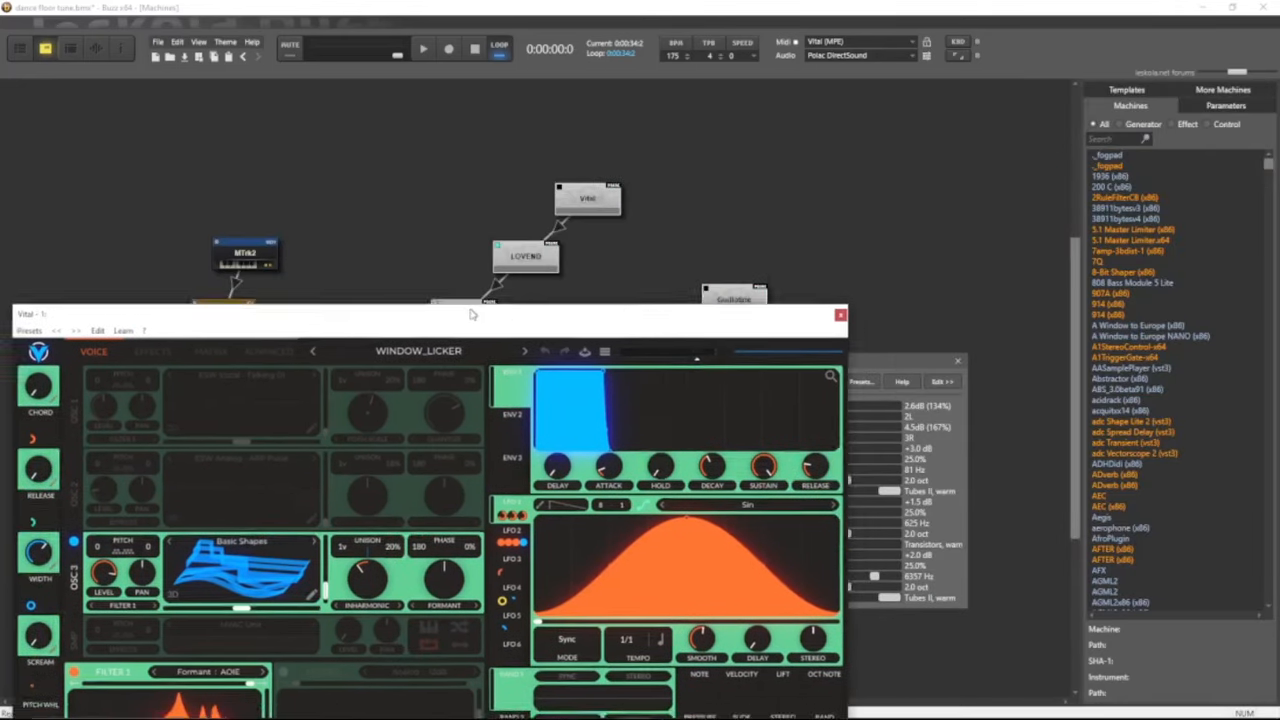
left_click_drag(430, 312, 624, 168)
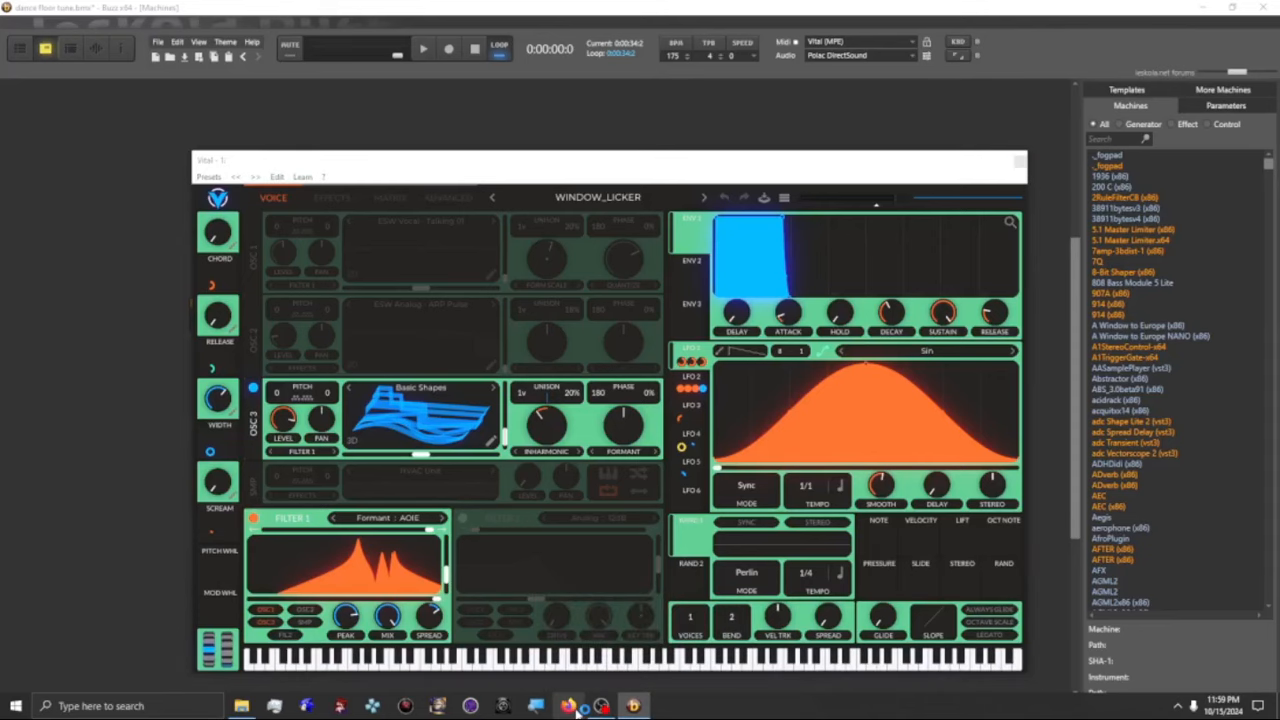
Step: Switch to the browser tab with the Arturia MiniLab mk2 photo
left_click(568, 706)
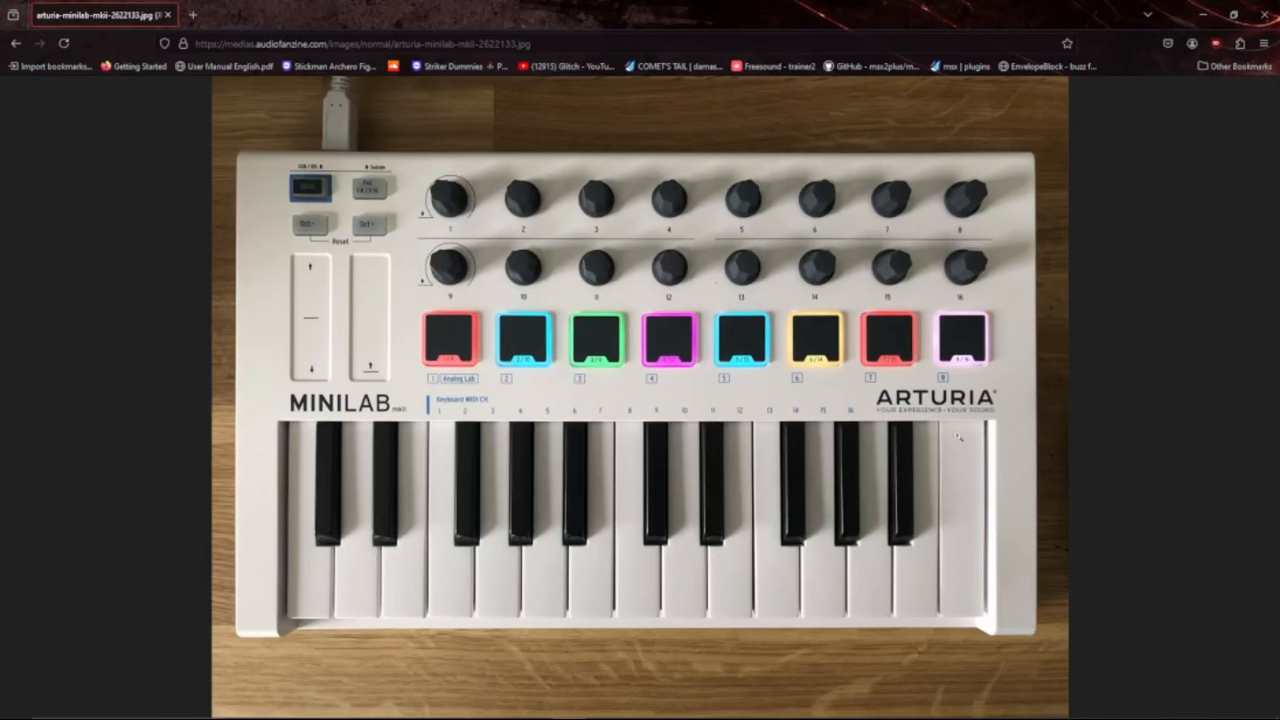
mouse_move(440, 464)
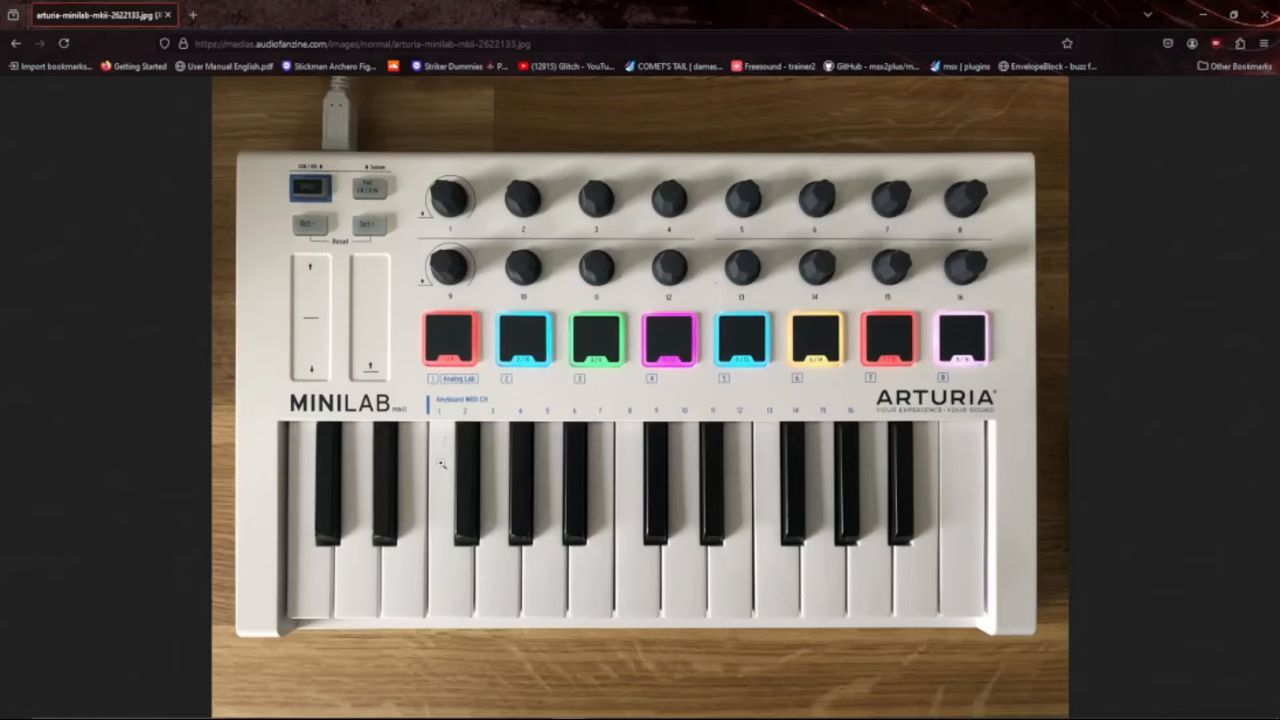
mouse_move(500, 440)
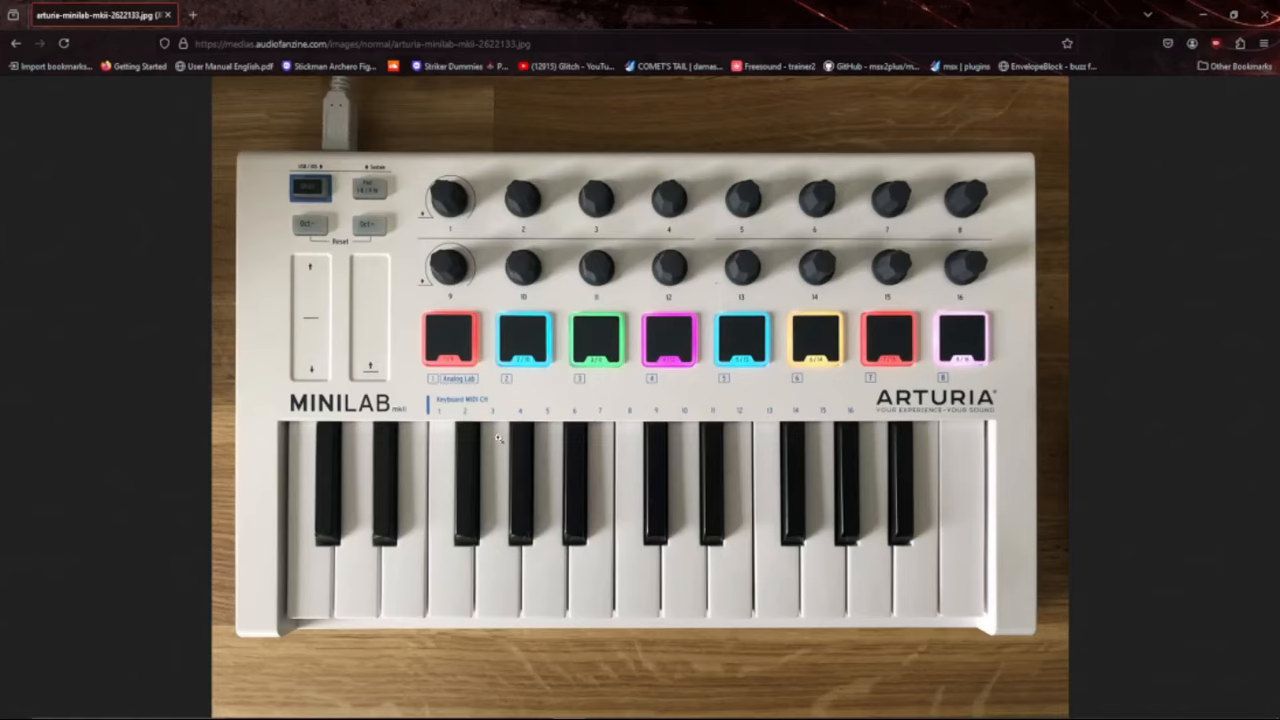
mouse_move(408, 436)
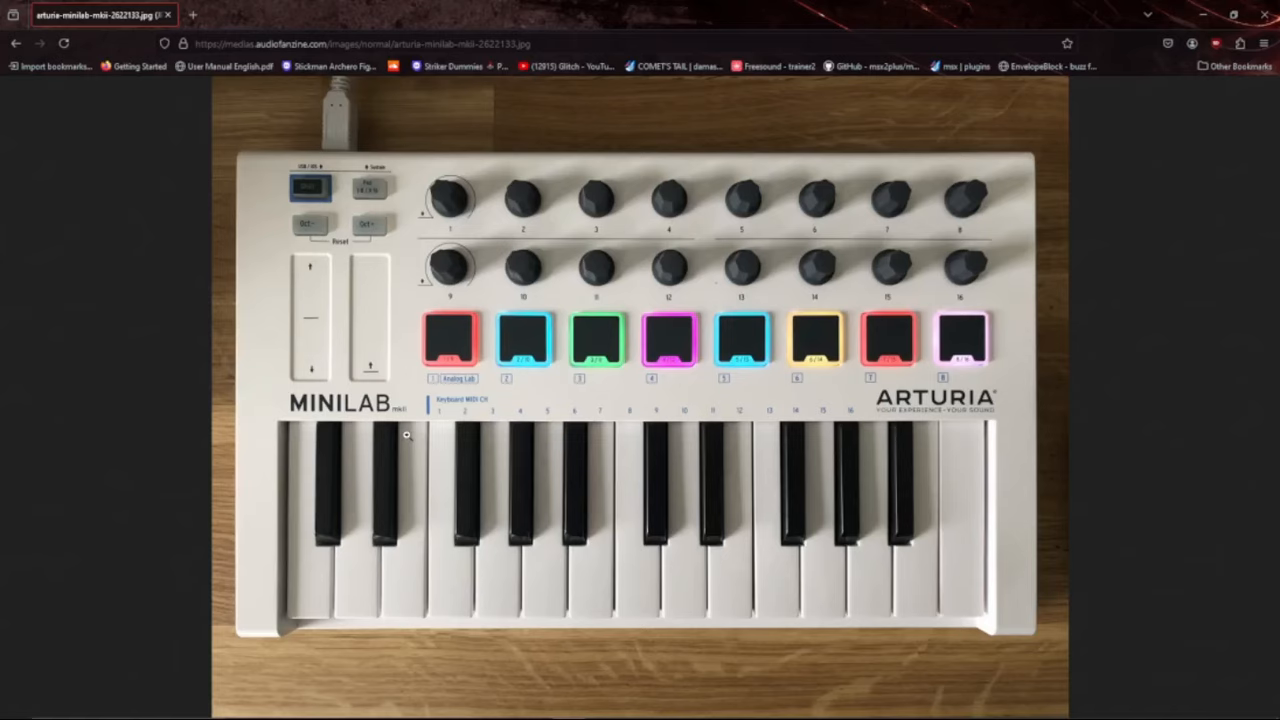
mouse_move(744, 464)
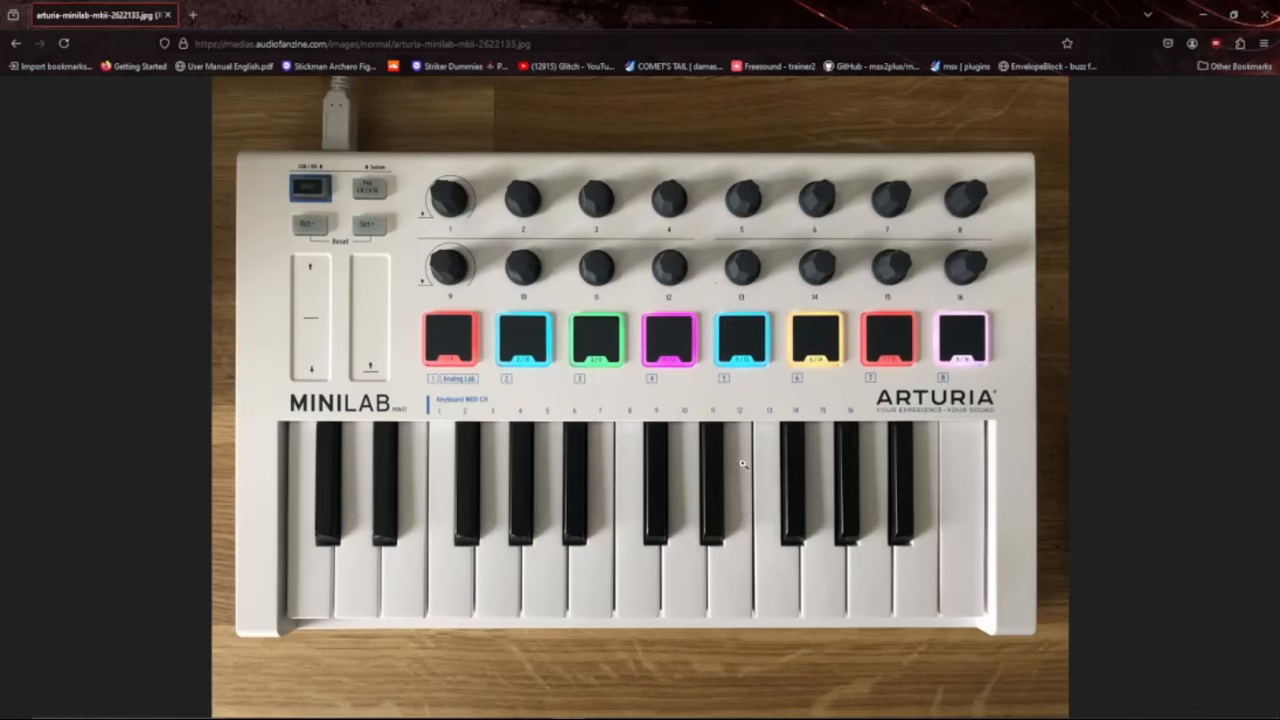